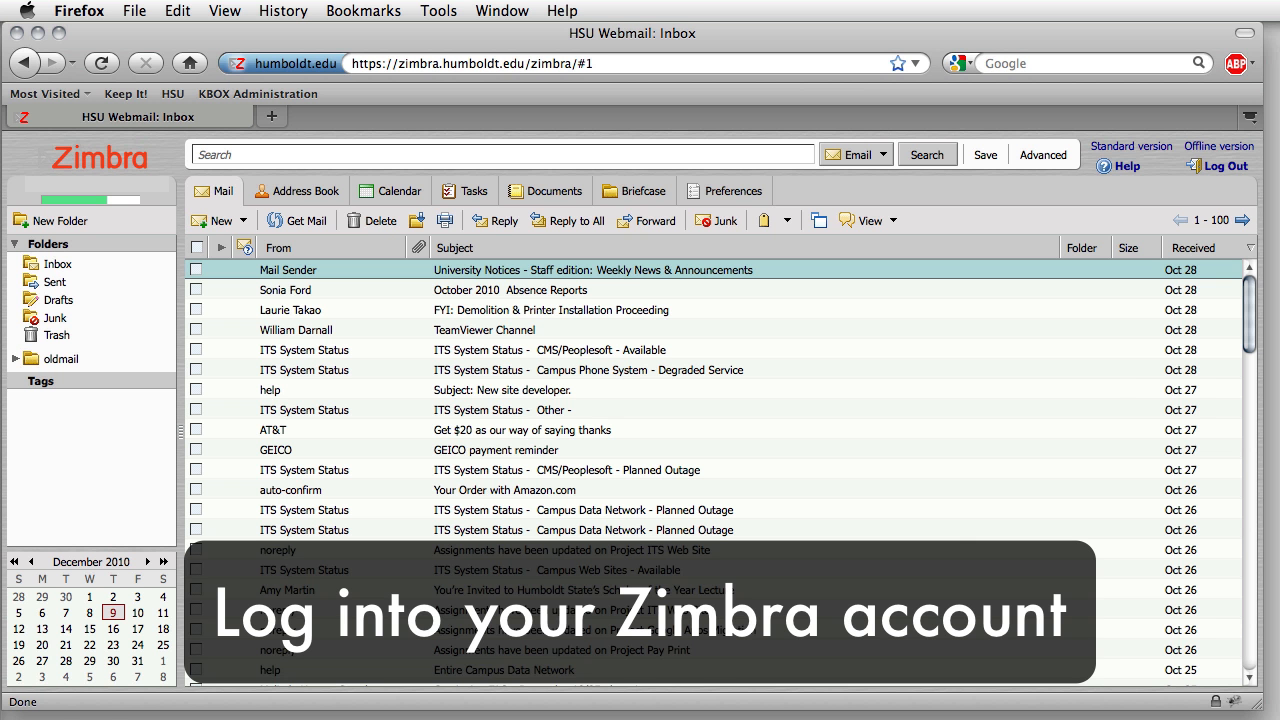
{"action": "mouse_move", "coordinate": [1110, 384]}
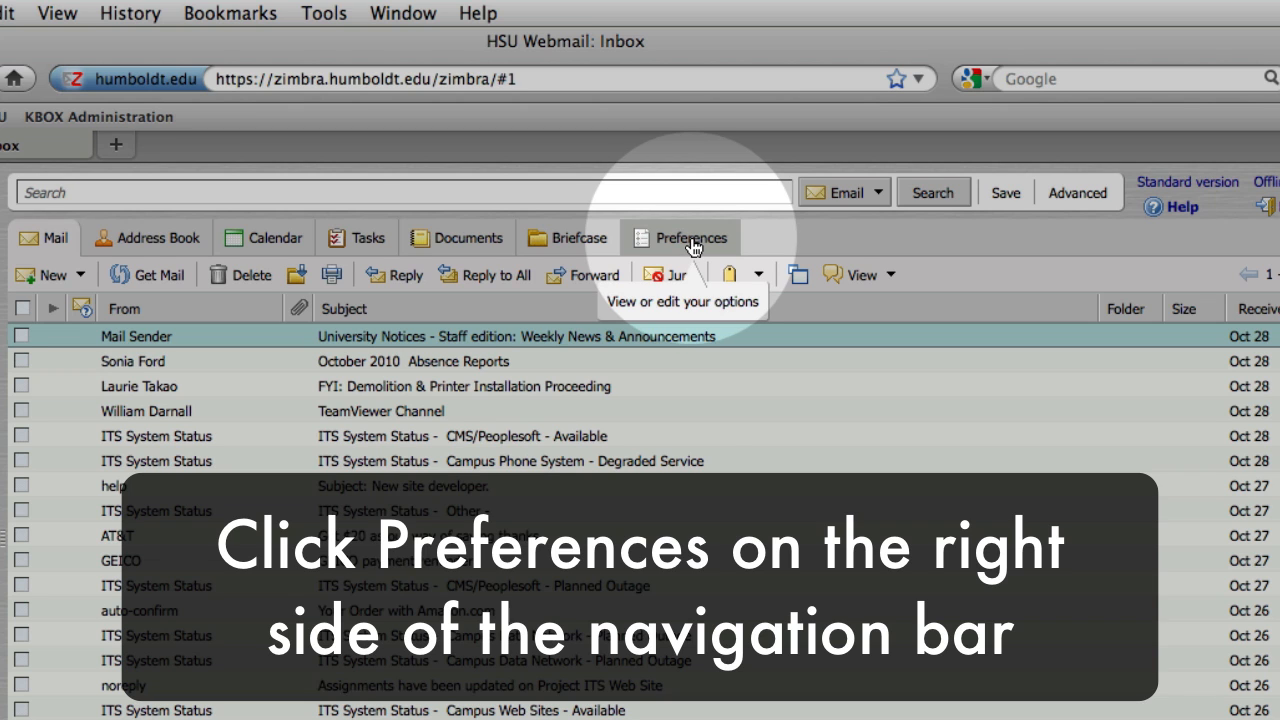
- Go to the Zimbra Preferences page with General settings displayed
{"action": "left_click", "coordinate": [692, 236]}
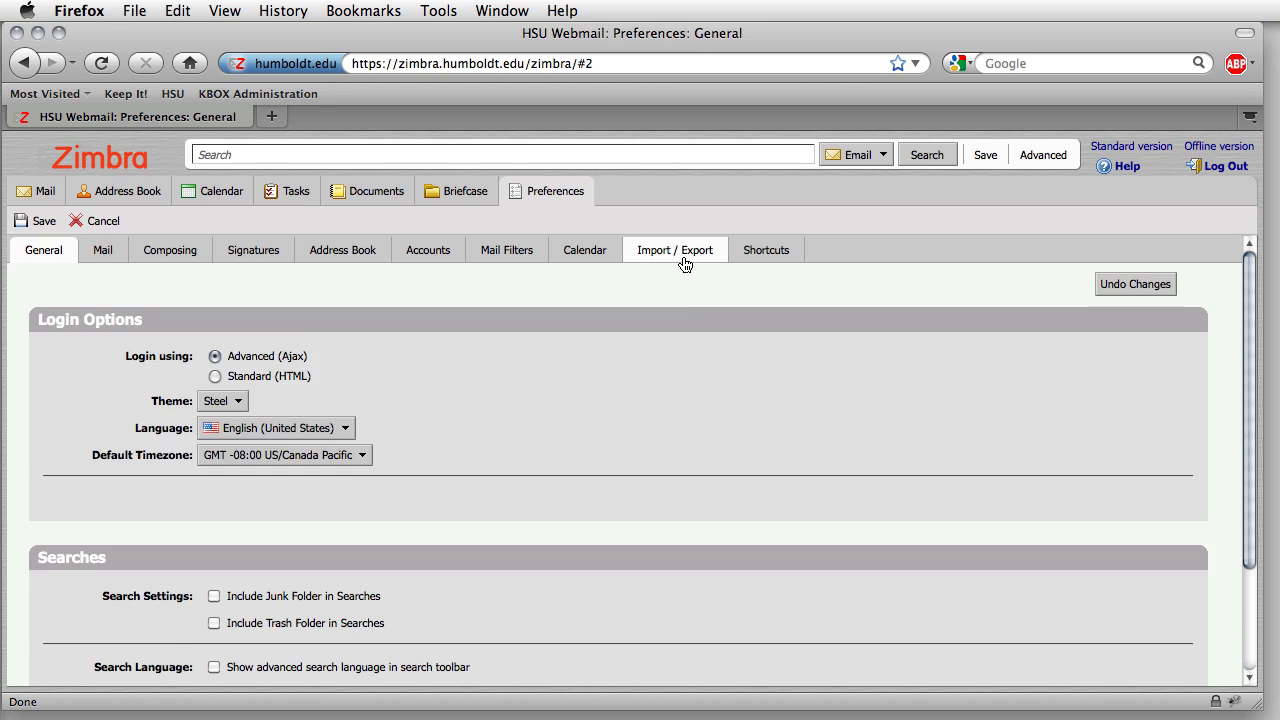
- Show the Import / Export preferences and reach the Export section set to Calendar
{"action": "left_click", "coordinate": [676, 248]}
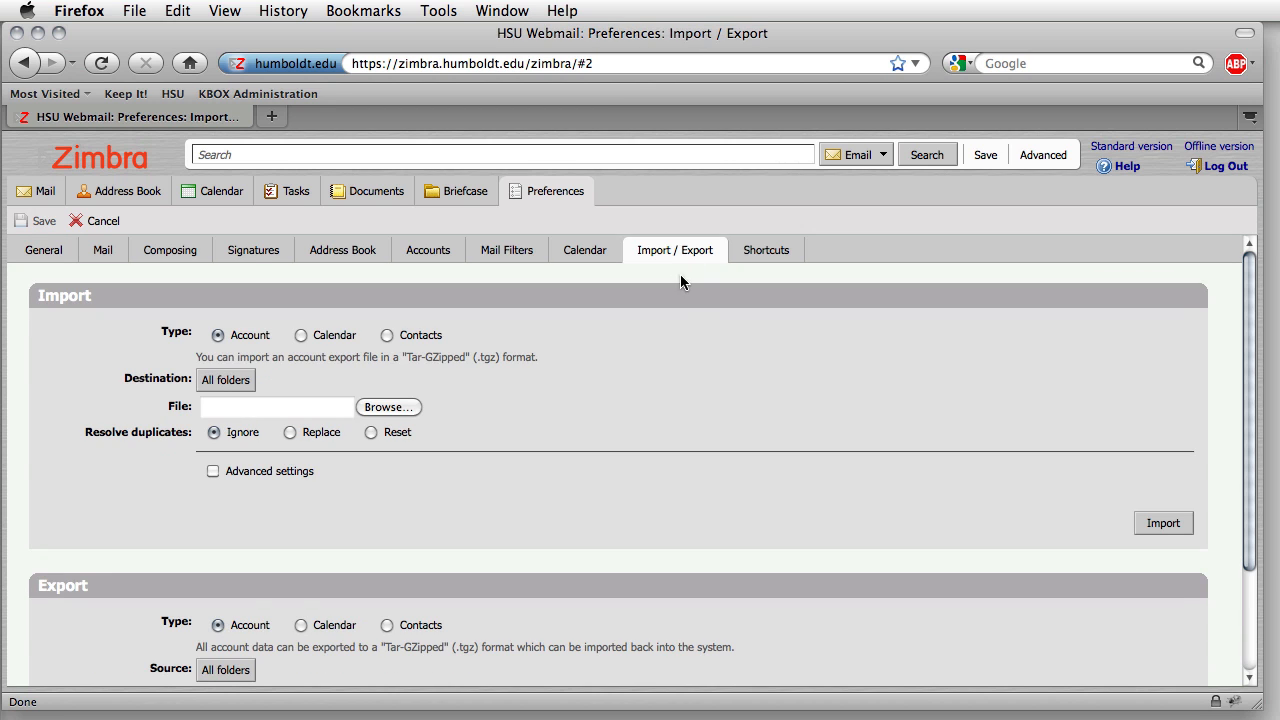
{"action": "scroll", "scroll_direction": "down", "scroll_amount": 3}
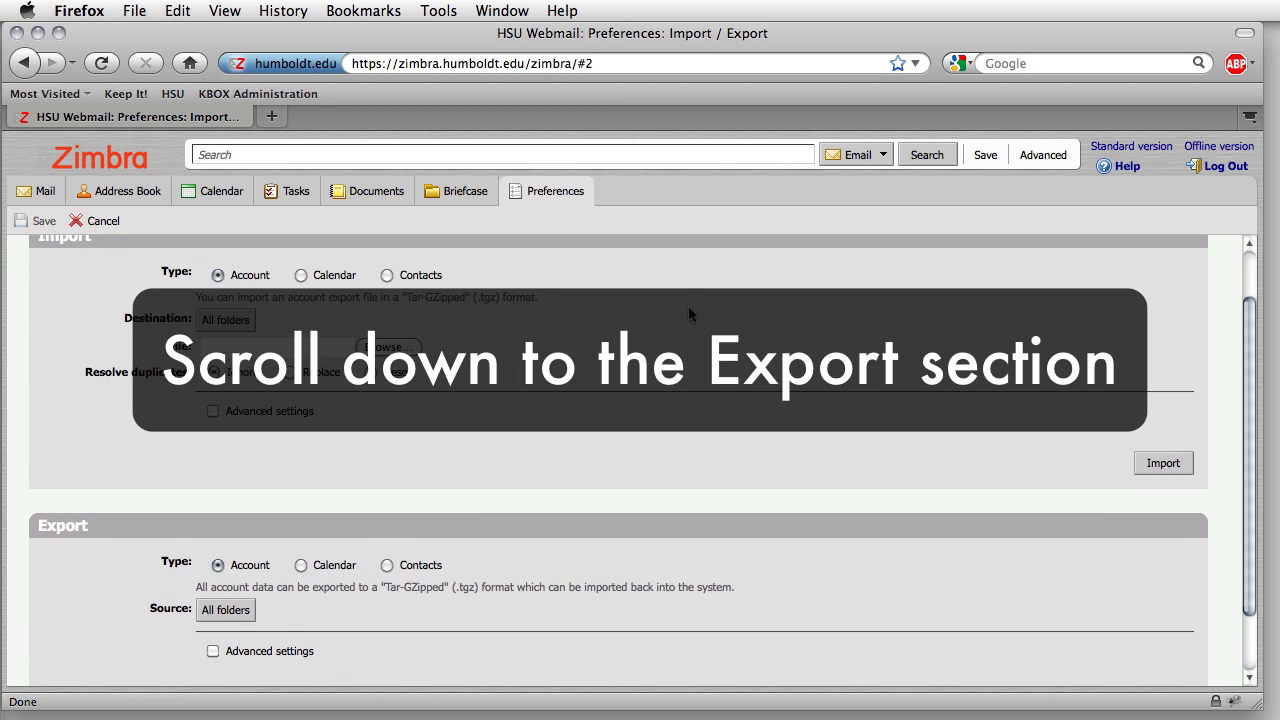
{"action": "scroll", "scroll_direction": "down", "scroll_amount": 3}
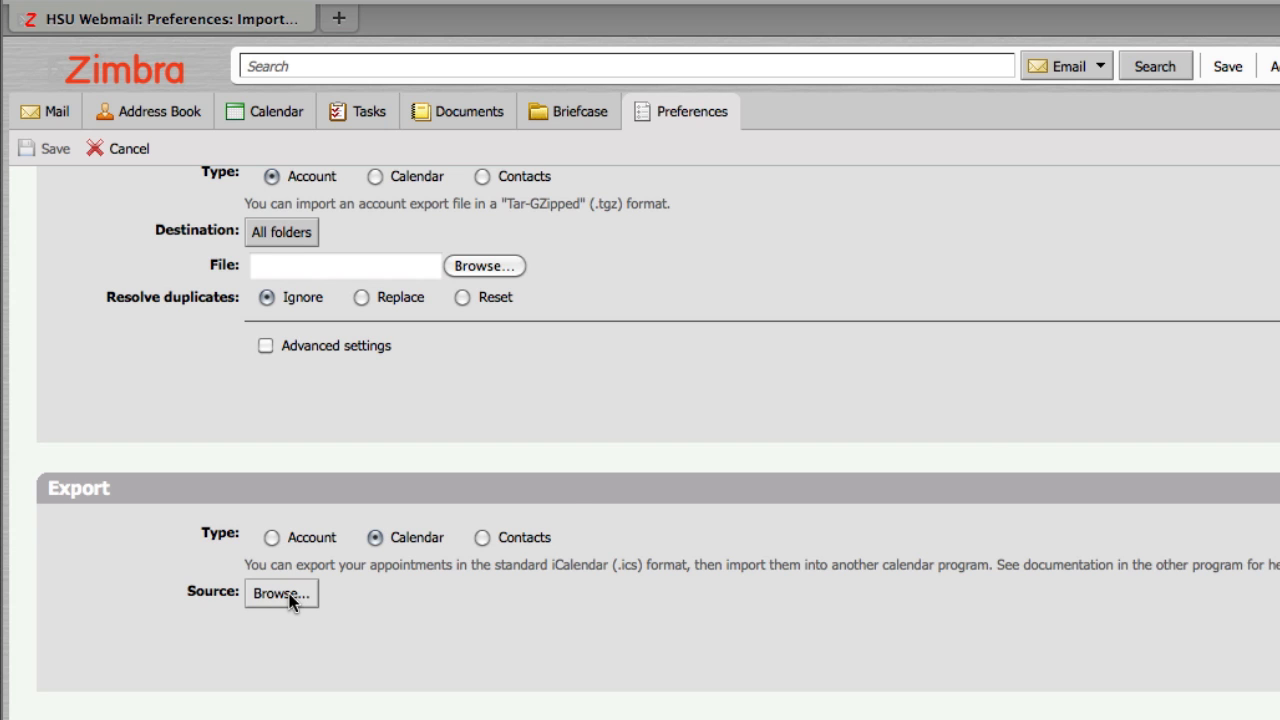
- Choose the Calendar folder as the export source and confirm it
{"action": "left_click", "coordinate": [280, 594]}
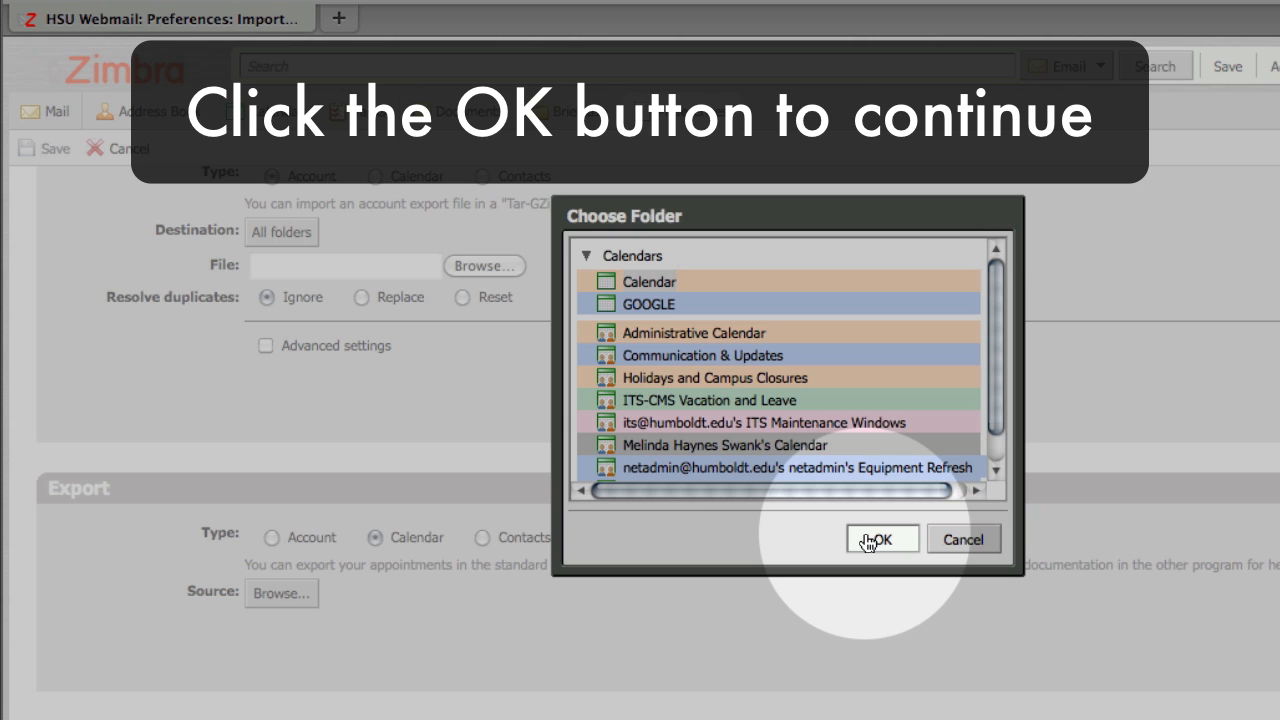
{"action": "left_click", "coordinate": [884, 540]}
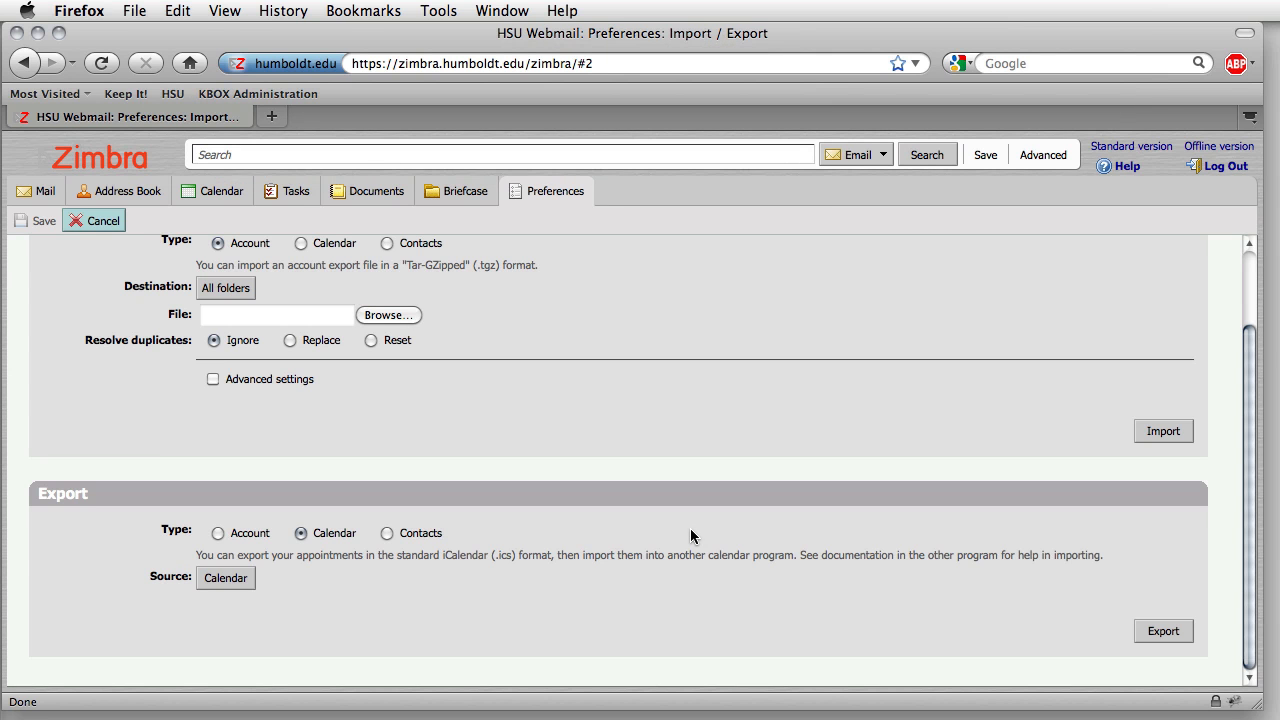
{"action": "mouse_move", "coordinate": [1092, 652]}
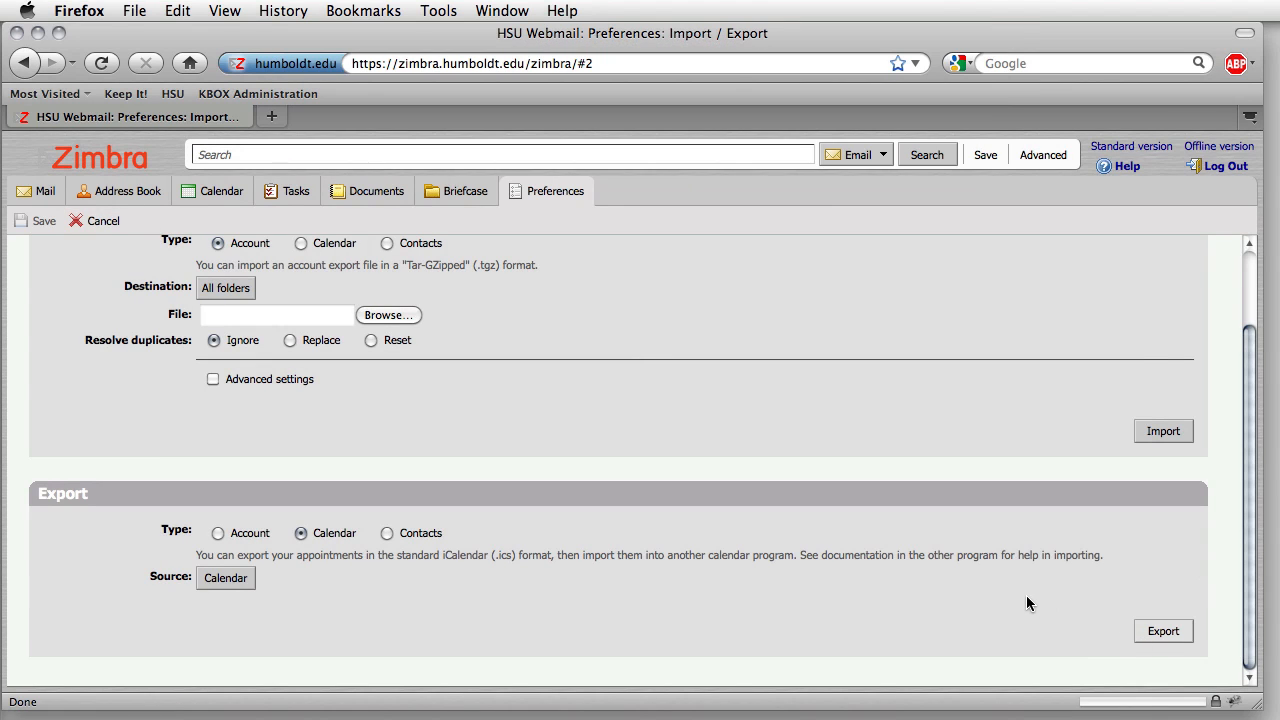
- Export the calendar and save the downloaded Calendar.ics file to the computer
{"action": "left_click", "coordinate": [1166, 630]}
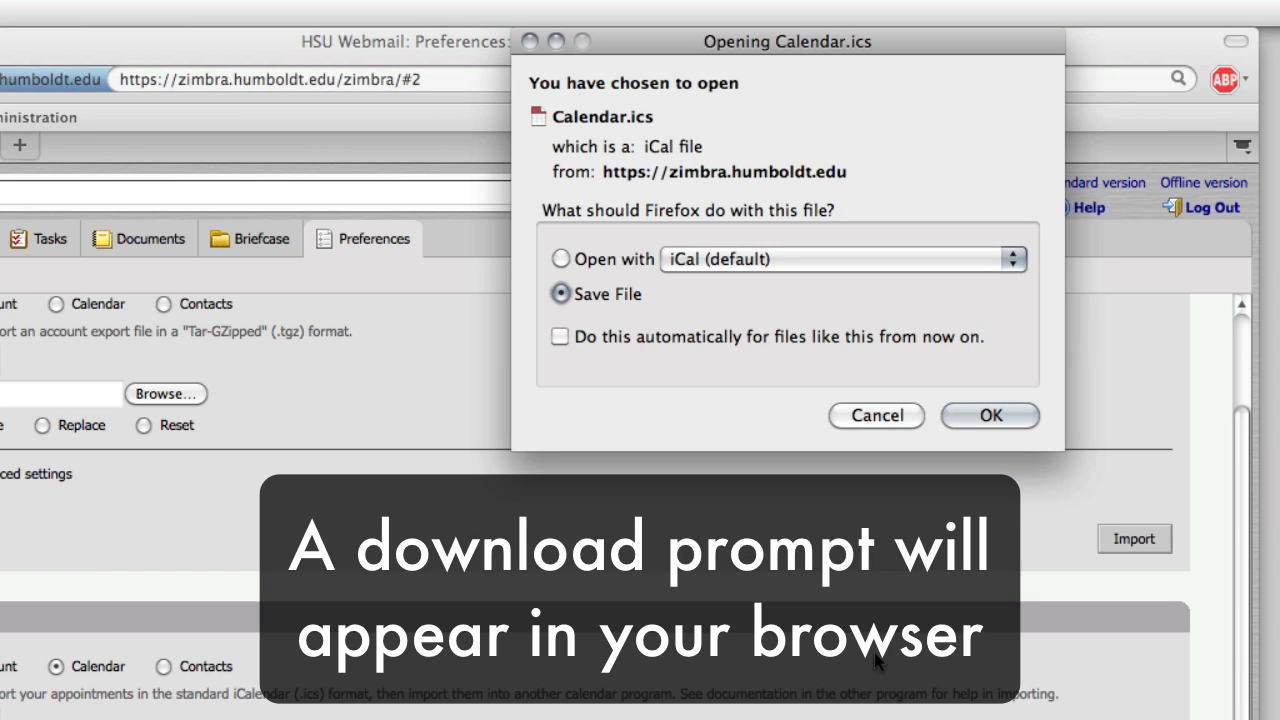
{"action": "mouse_move", "coordinate": [768, 522]}
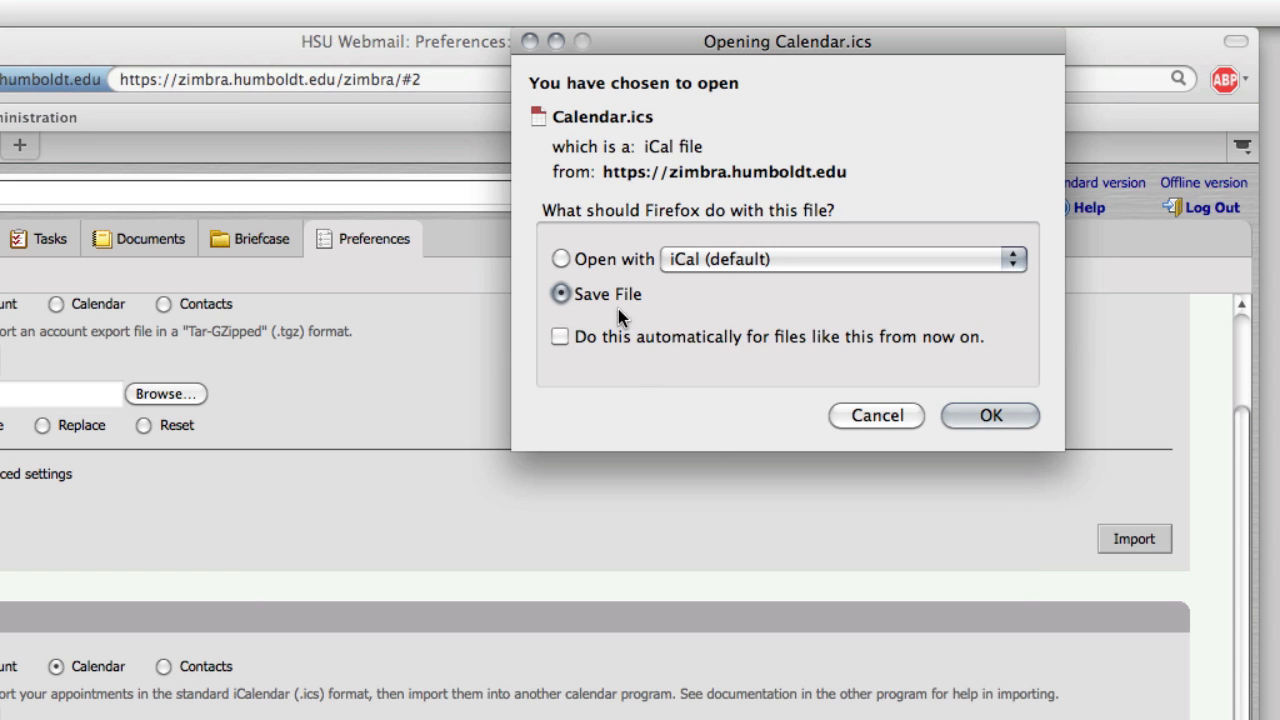
{"action": "mouse_move", "coordinate": [600, 316]}
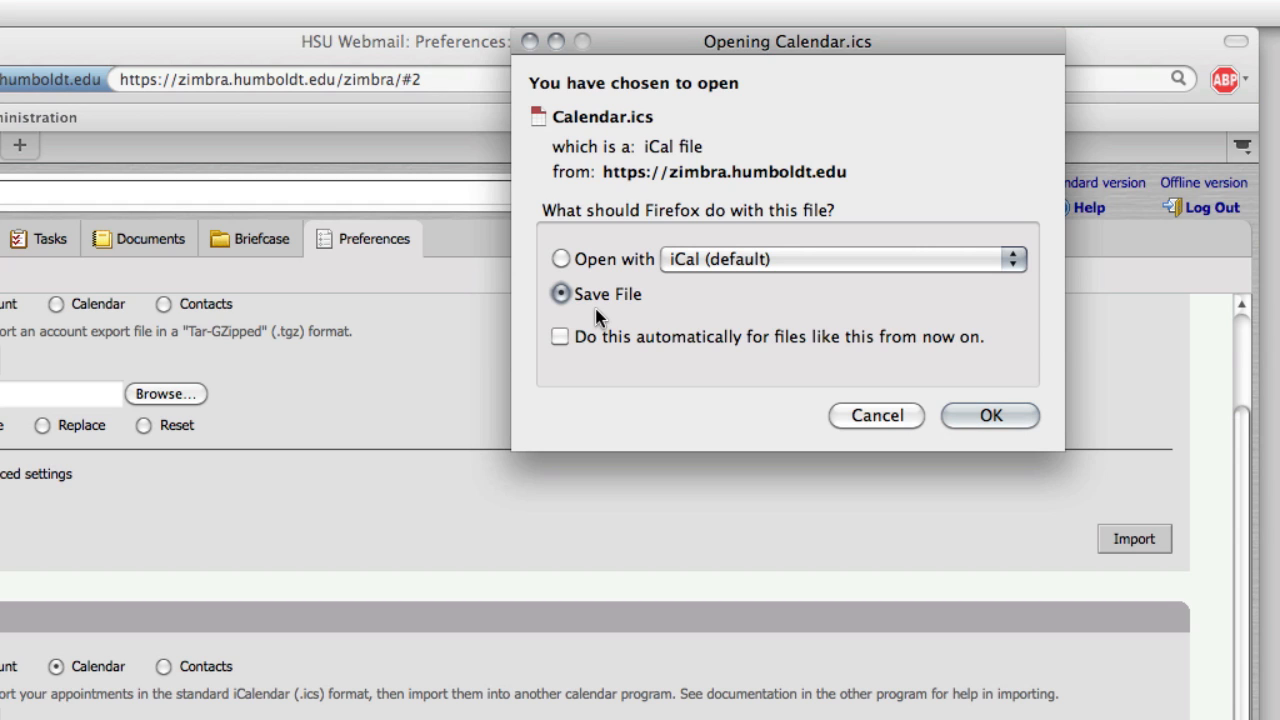
{"action": "mouse_move", "coordinate": [692, 298]}
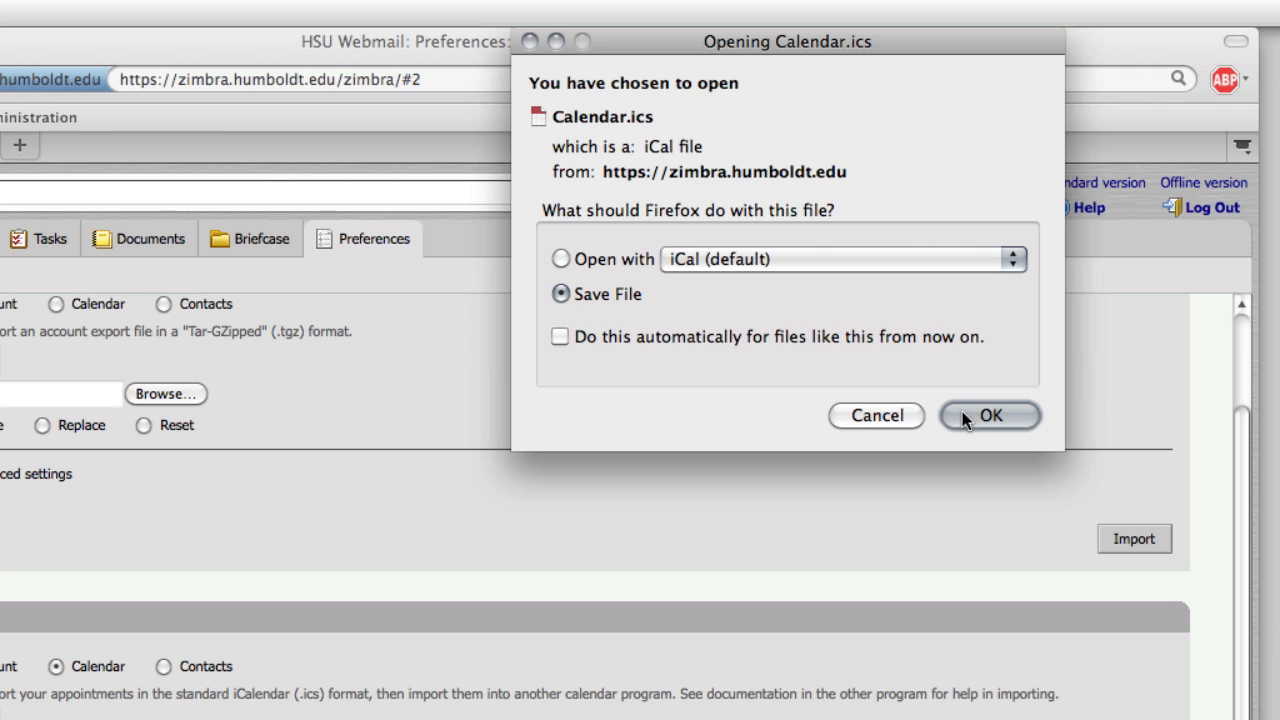
{"action": "left_click", "coordinate": [996, 414]}
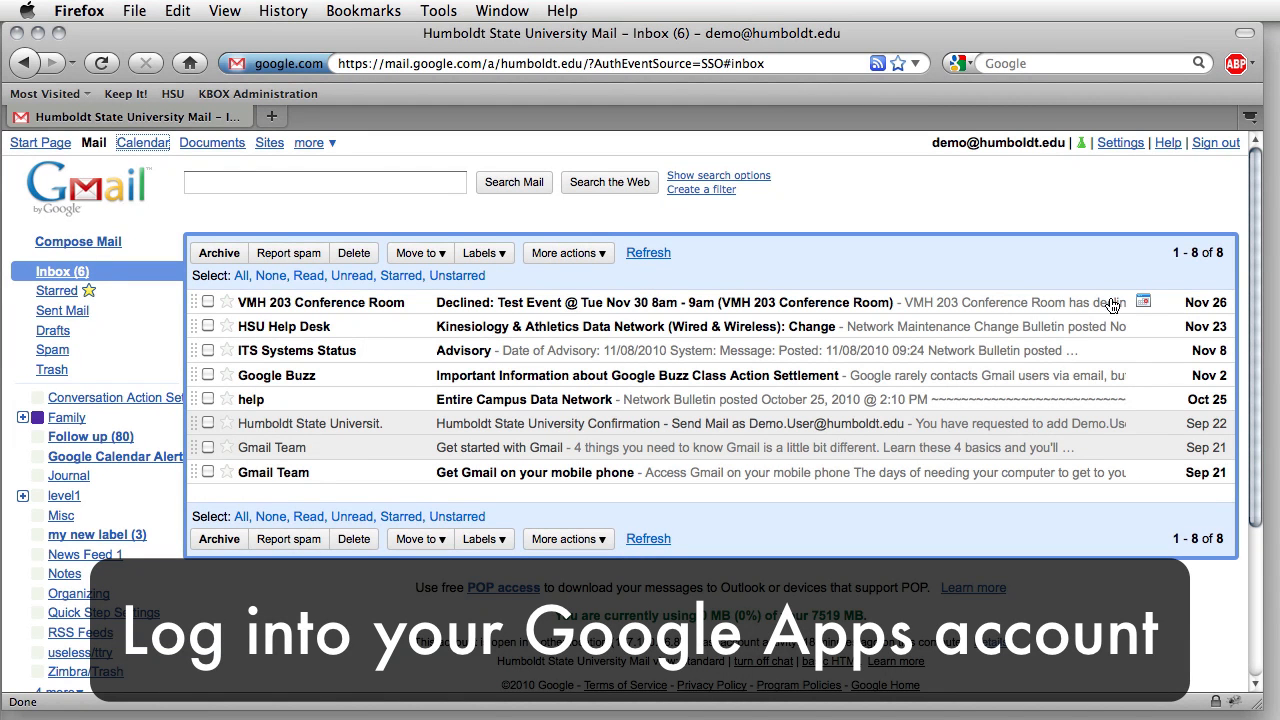
{"action": "mouse_move", "coordinate": [284, 236]}
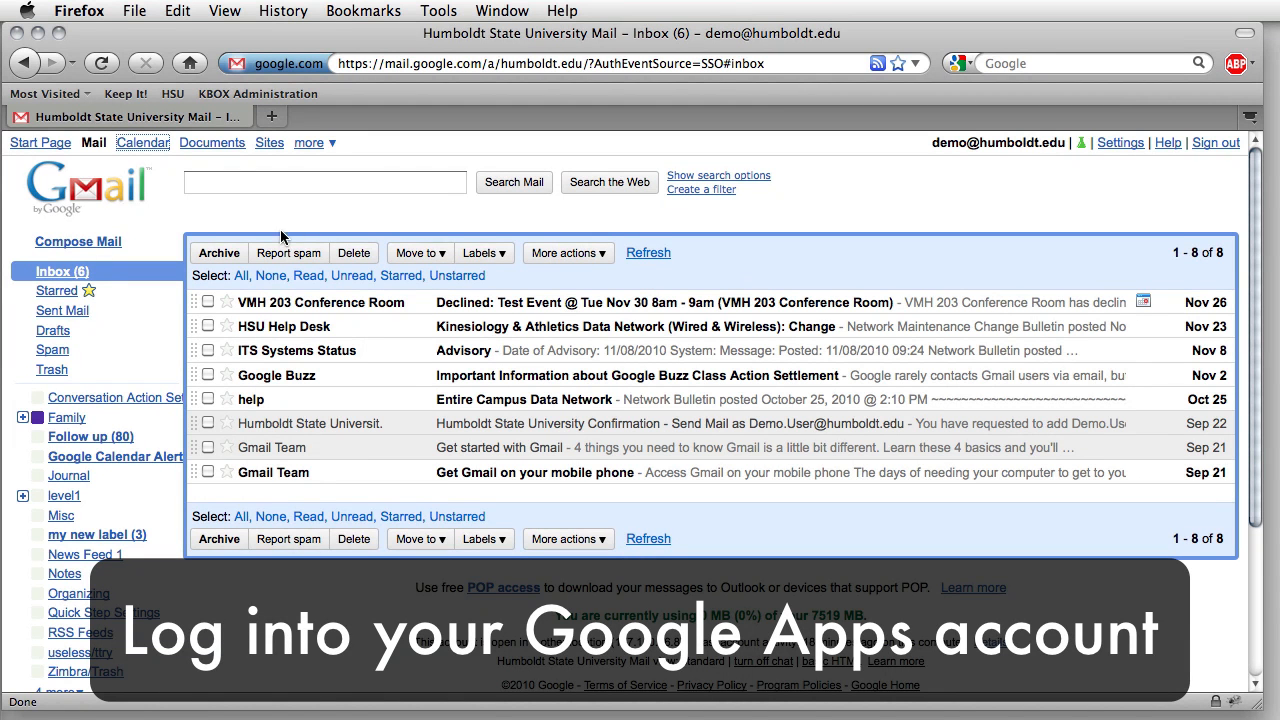
{"action": "mouse_move", "coordinate": [152, 158]}
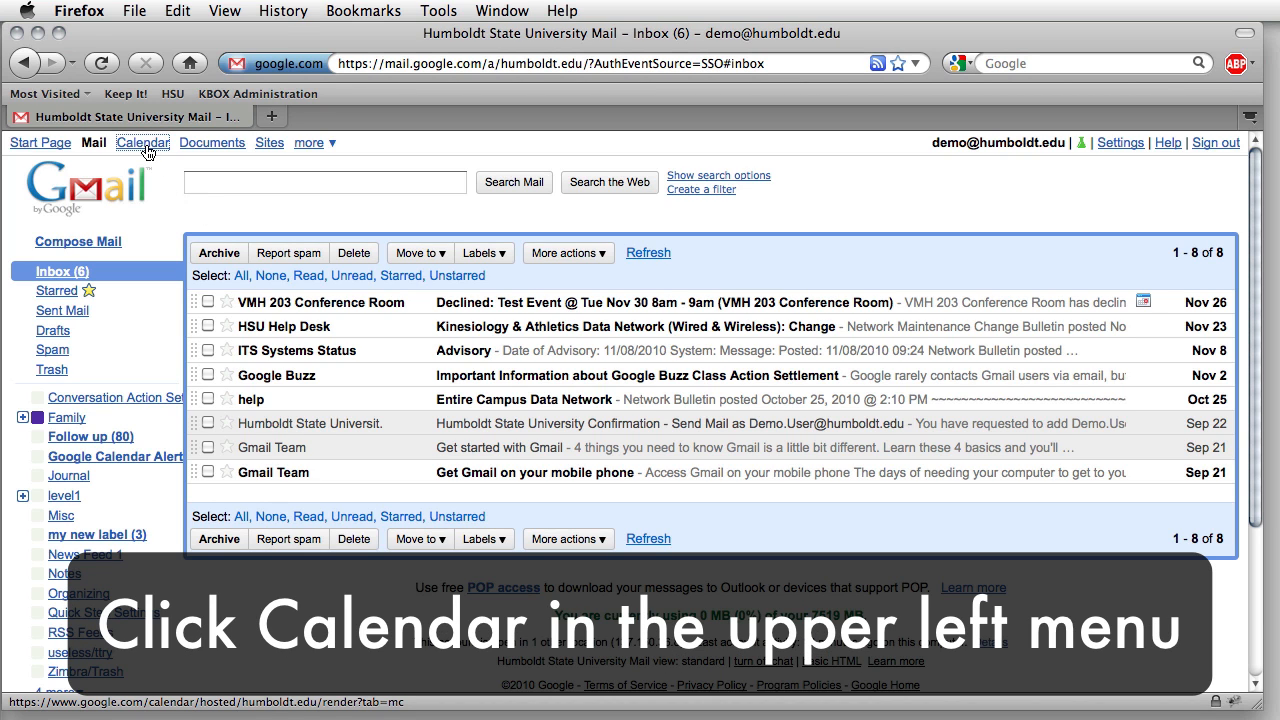
- Go to Google Calendar from the Gmail apps bar
{"action": "left_click", "coordinate": [142, 142]}
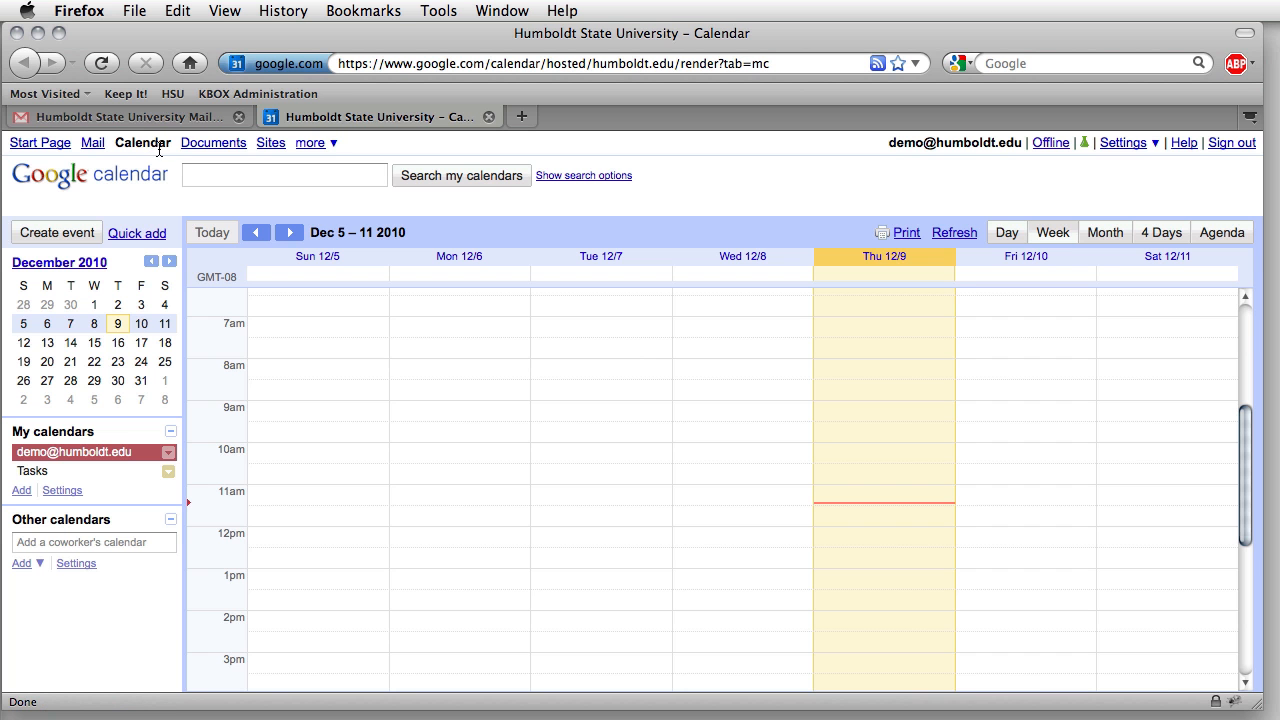
{"action": "mouse_move", "coordinate": [196, 308]}
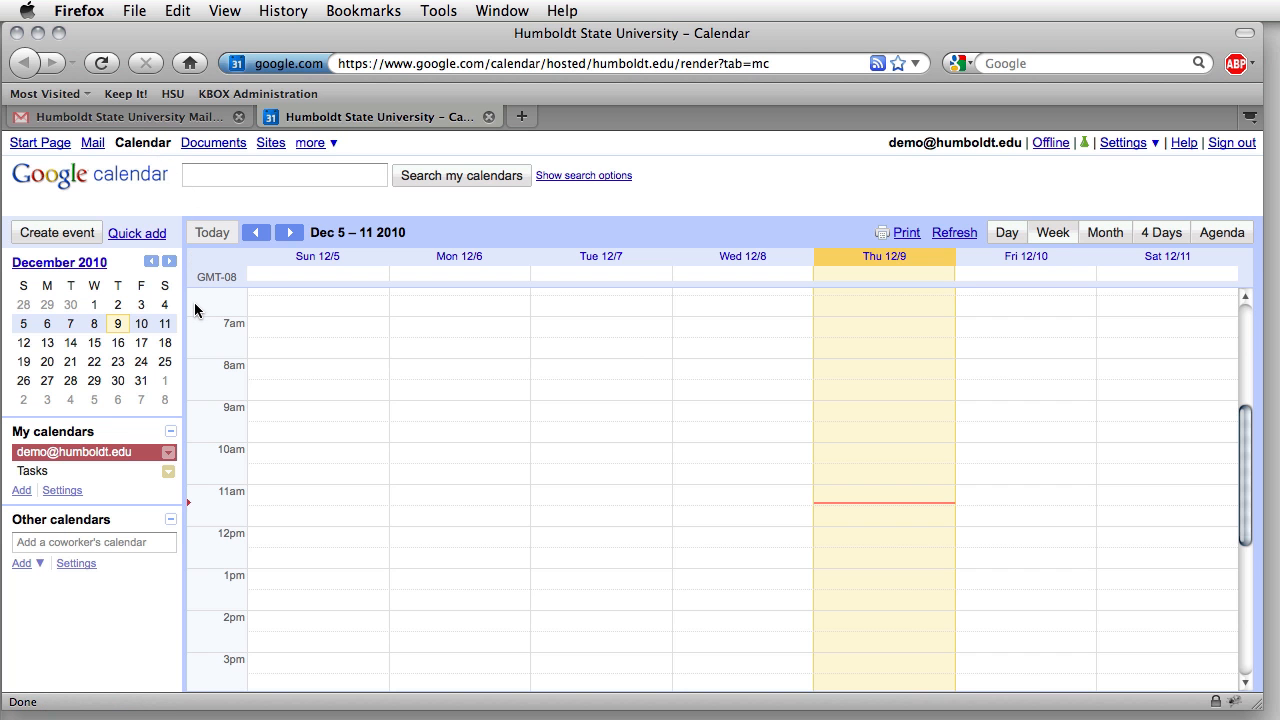
{"action": "mouse_move", "coordinate": [170, 450]}
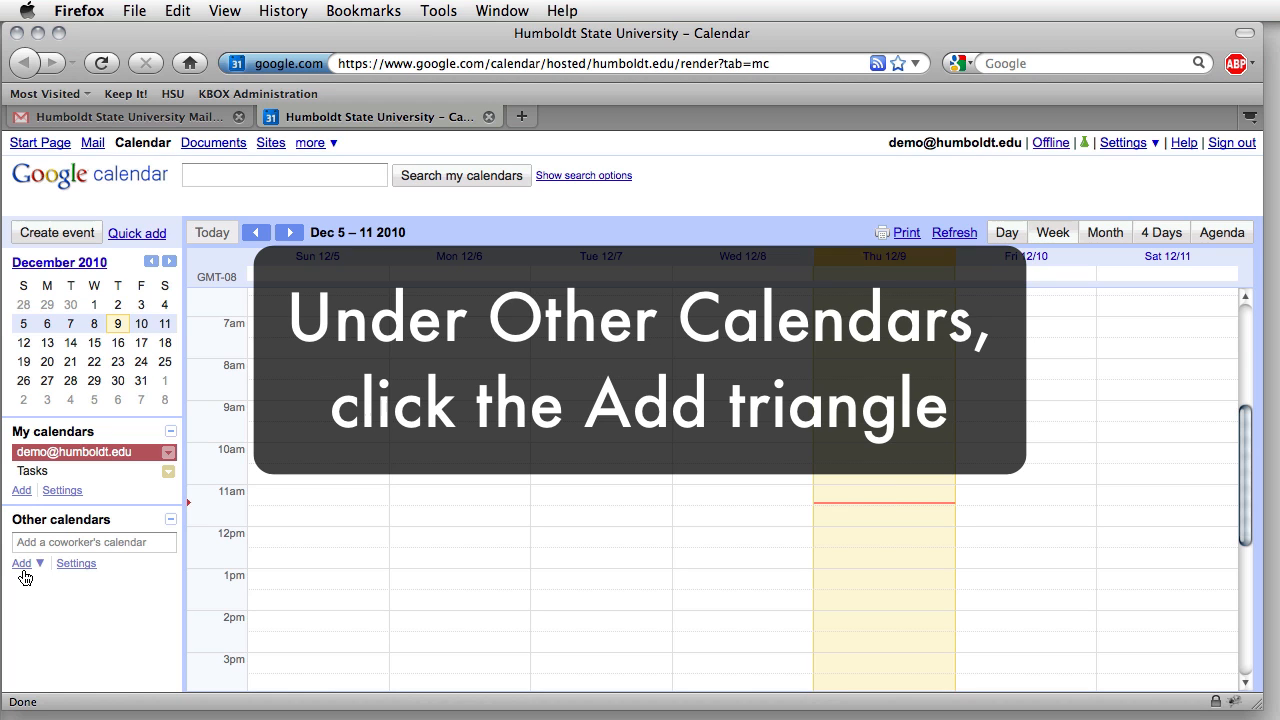
{"action": "mouse_move", "coordinate": [32, 572]}
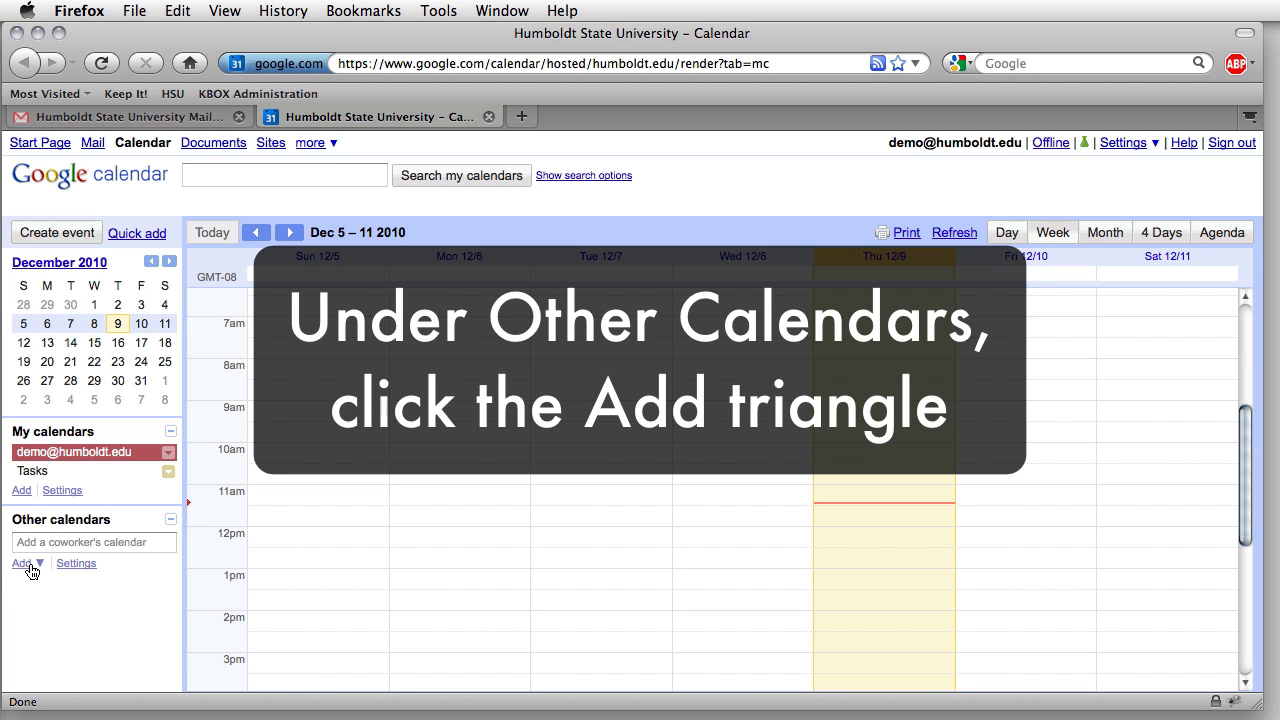
- Choose Import calendar from the Add menu under Other calendars
{"action": "left_click", "coordinate": [38, 564]}
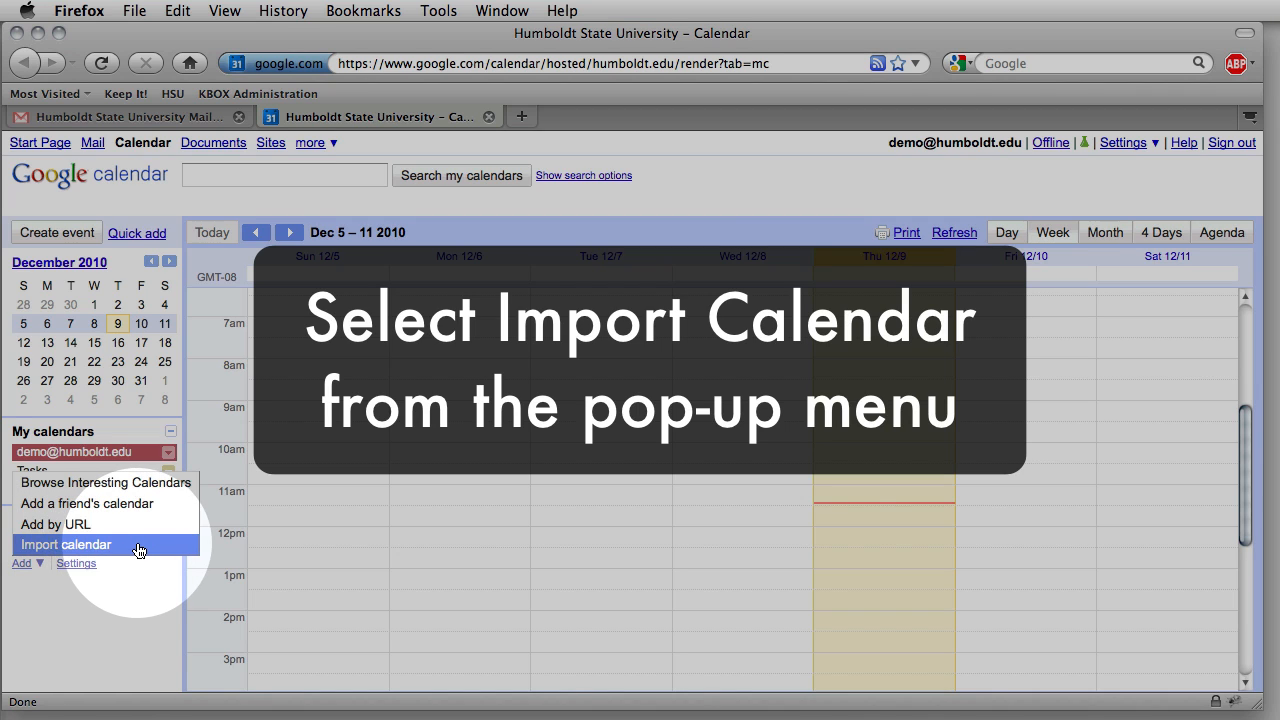
{"action": "mouse_move", "coordinate": [120, 548]}
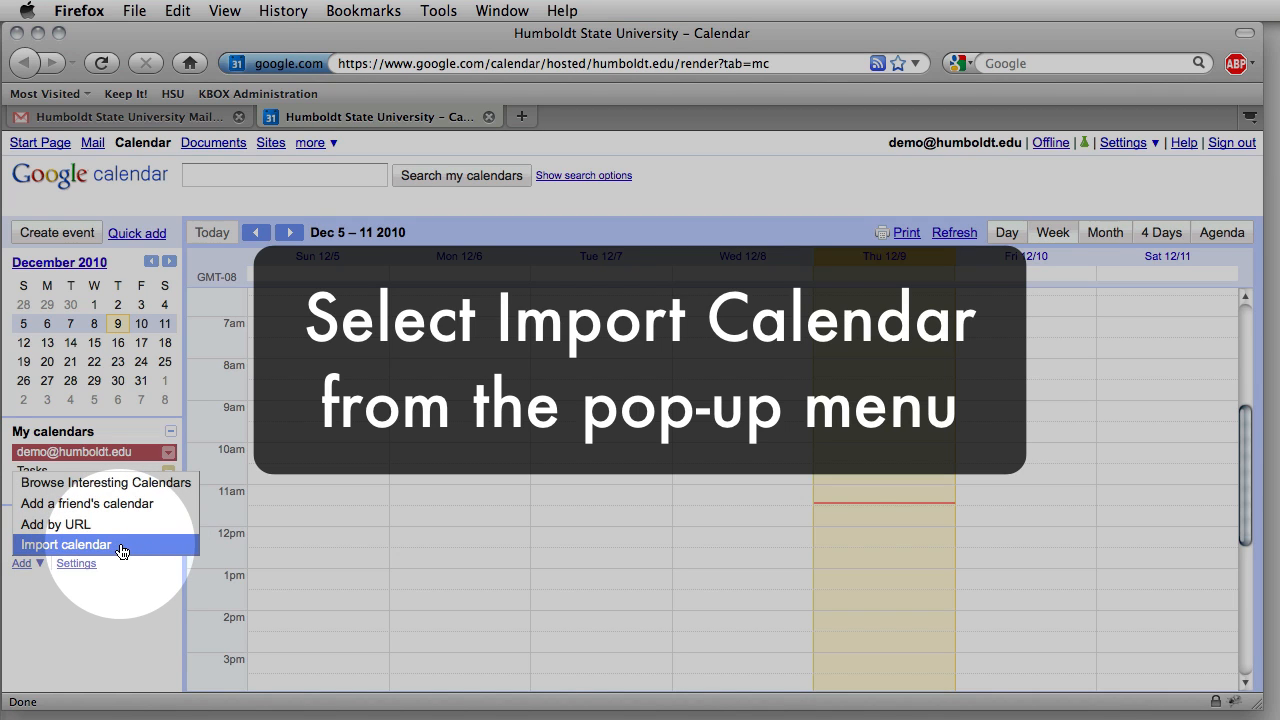
{"action": "left_click", "coordinate": [66, 540]}
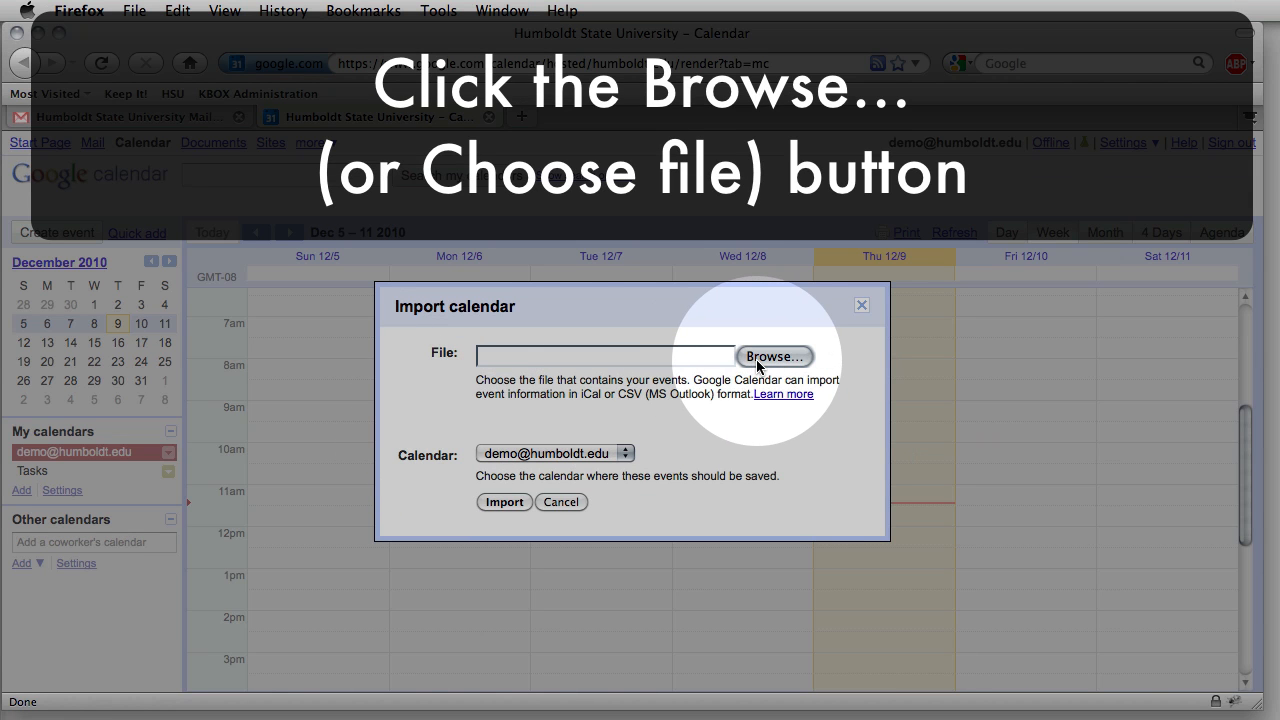
- Import Calendar.ics into the main calendar, bringing in 475 events
{"action": "left_click", "coordinate": [776, 356]}
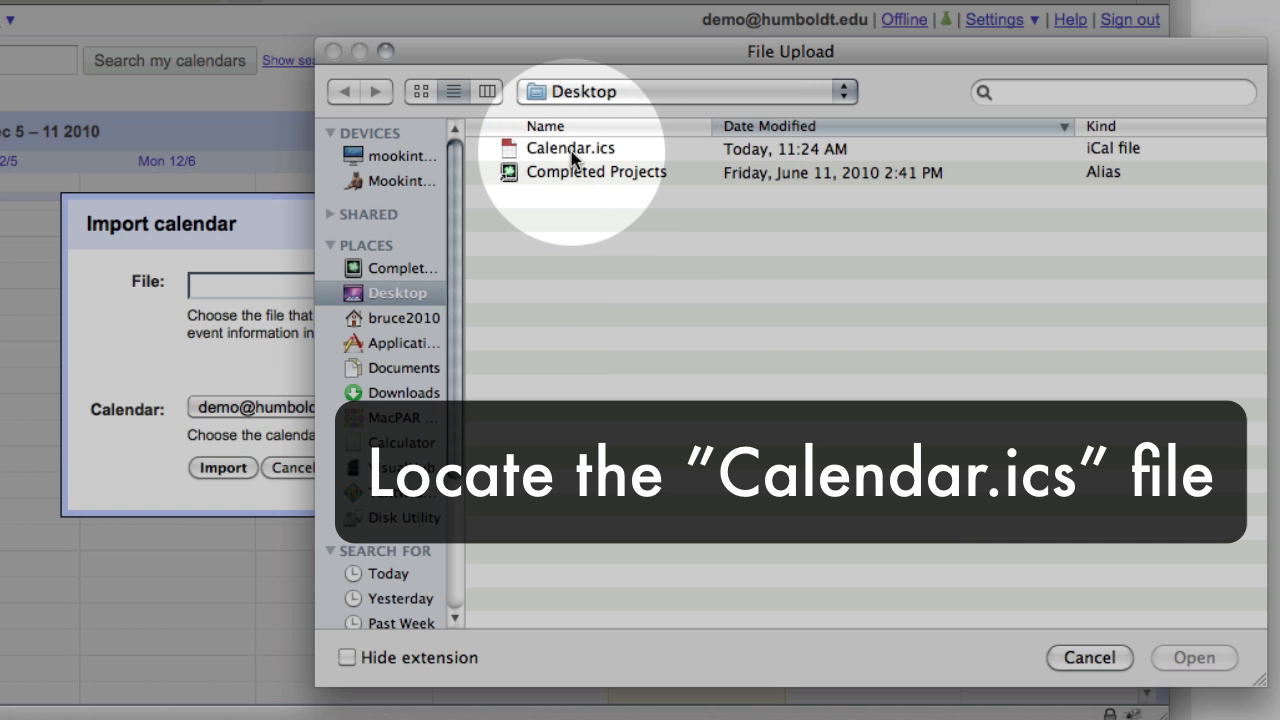
{"action": "left_click", "coordinate": [570, 148]}
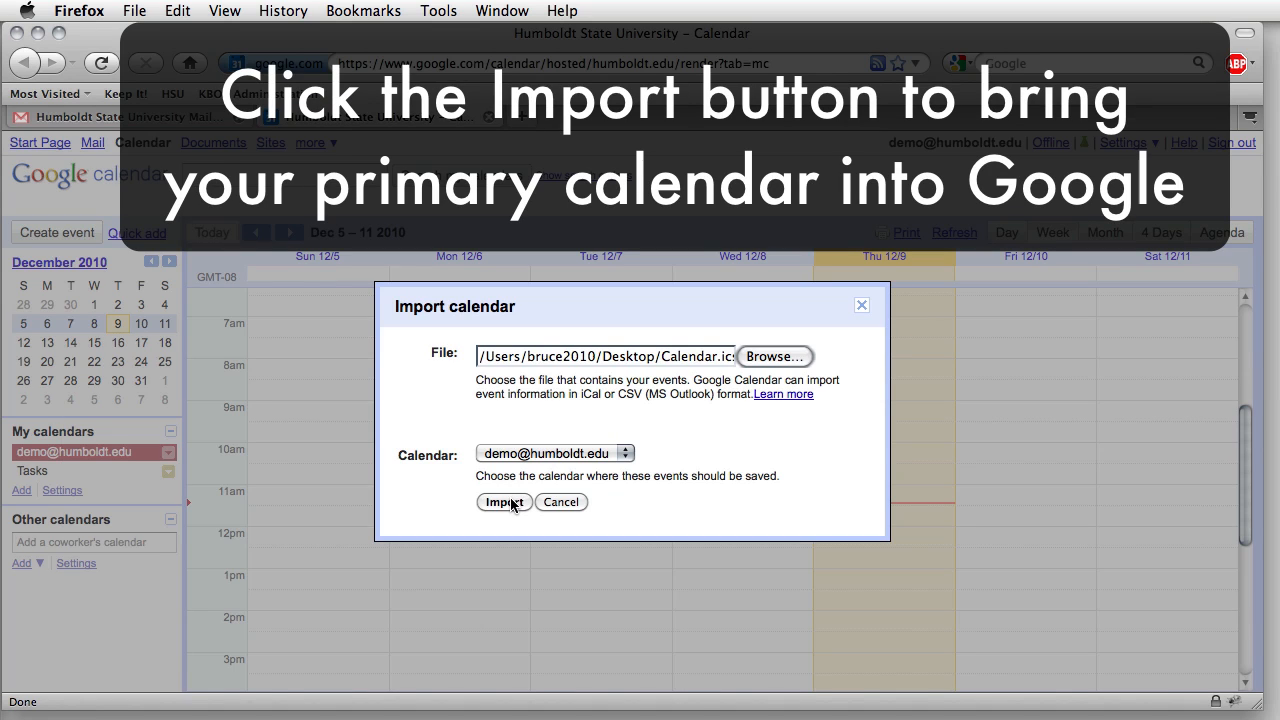
{"action": "left_click", "coordinate": [500, 504]}
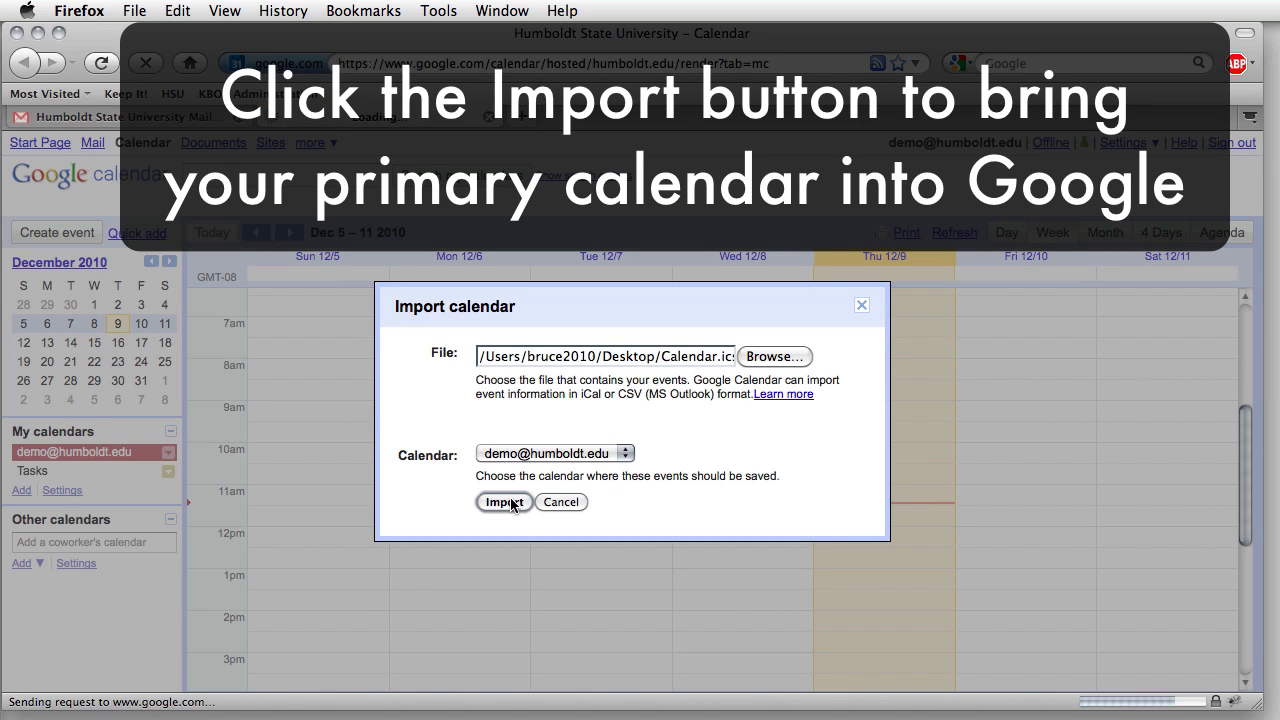
{"action": "left_click", "coordinate": [504, 502]}
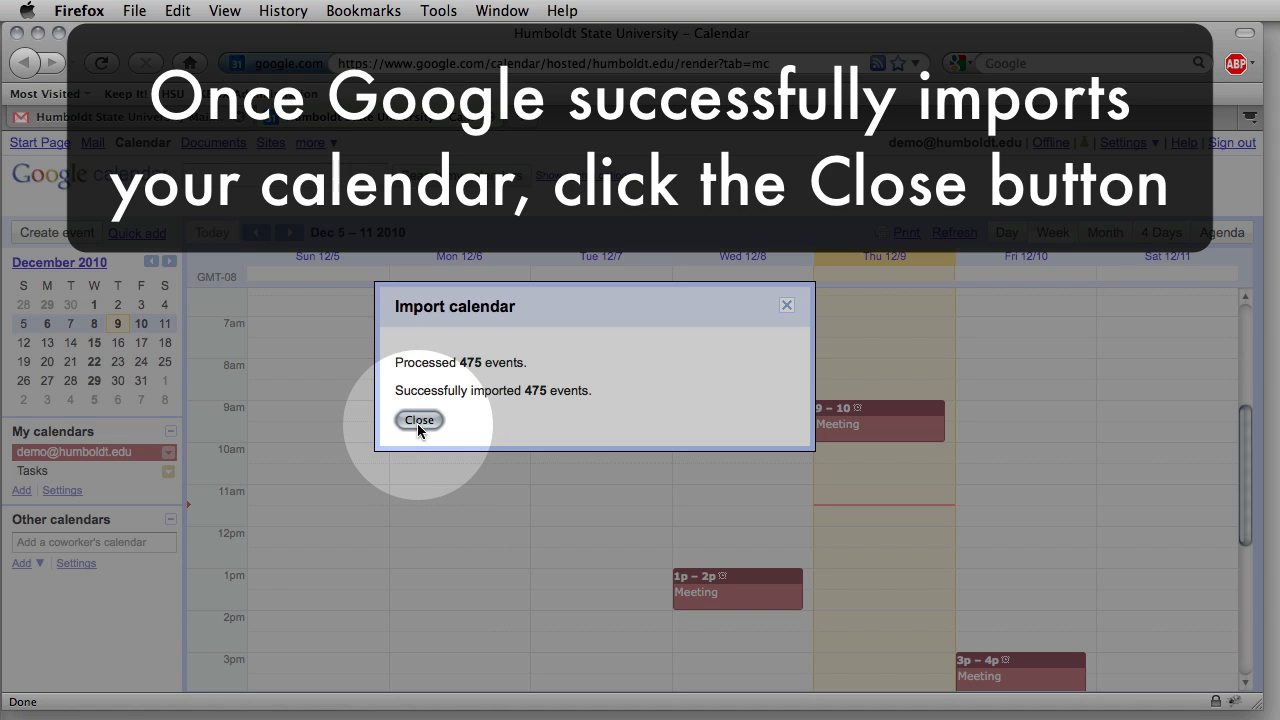
- Close the import summary to reveal the week's imported meetings
{"action": "left_click", "coordinate": [420, 420]}
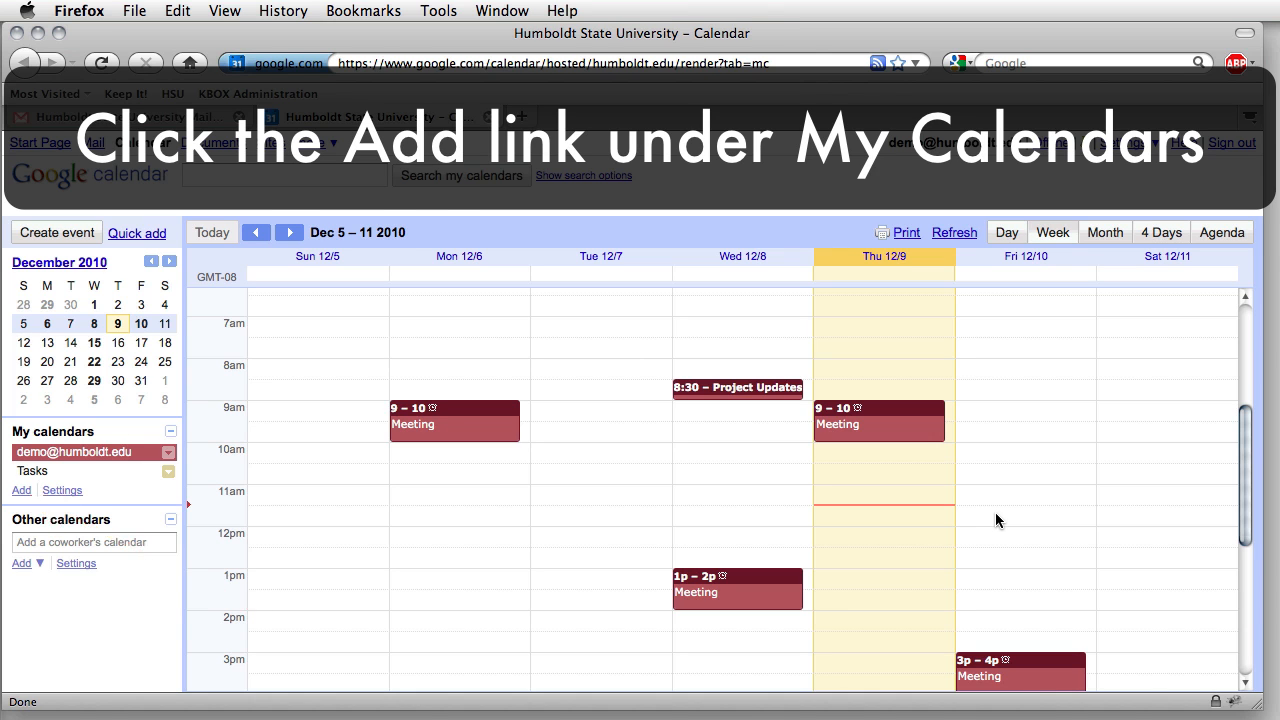
- Create a new calendar named 'Birthdays' under My calendars
{"action": "left_click", "coordinate": [20, 492]}
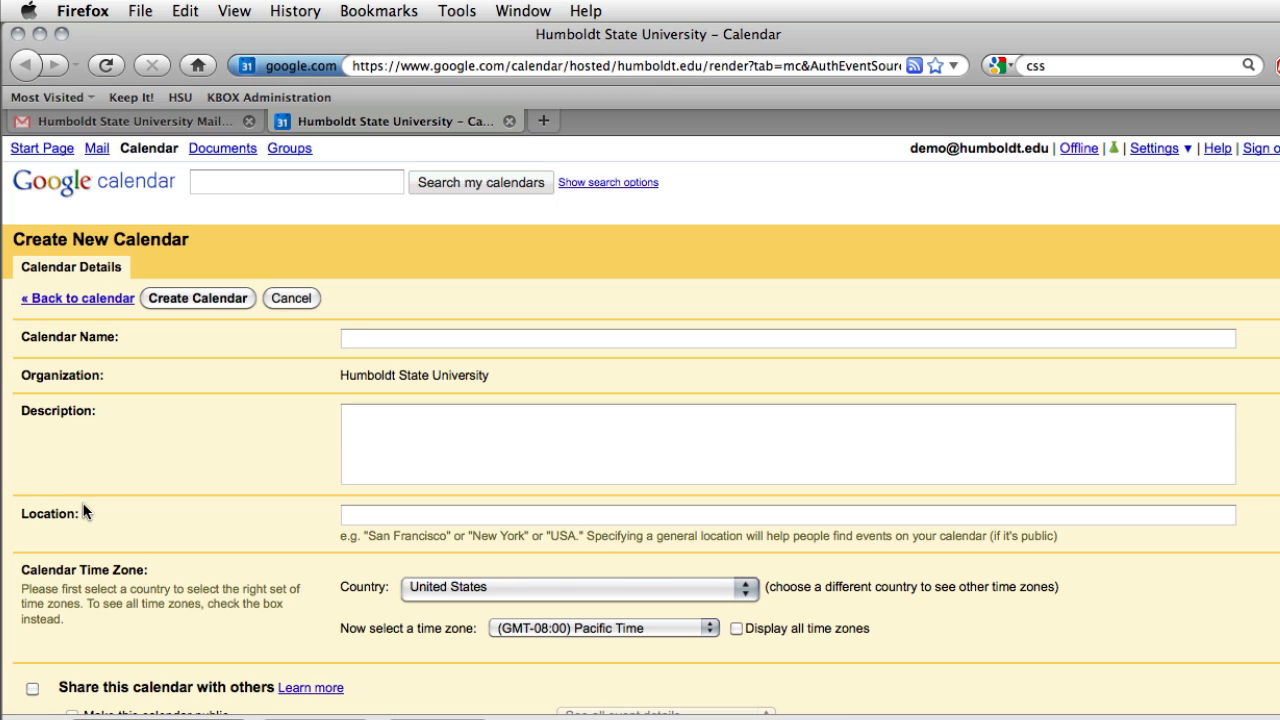
{"action": "type", "text": "Birthda"}
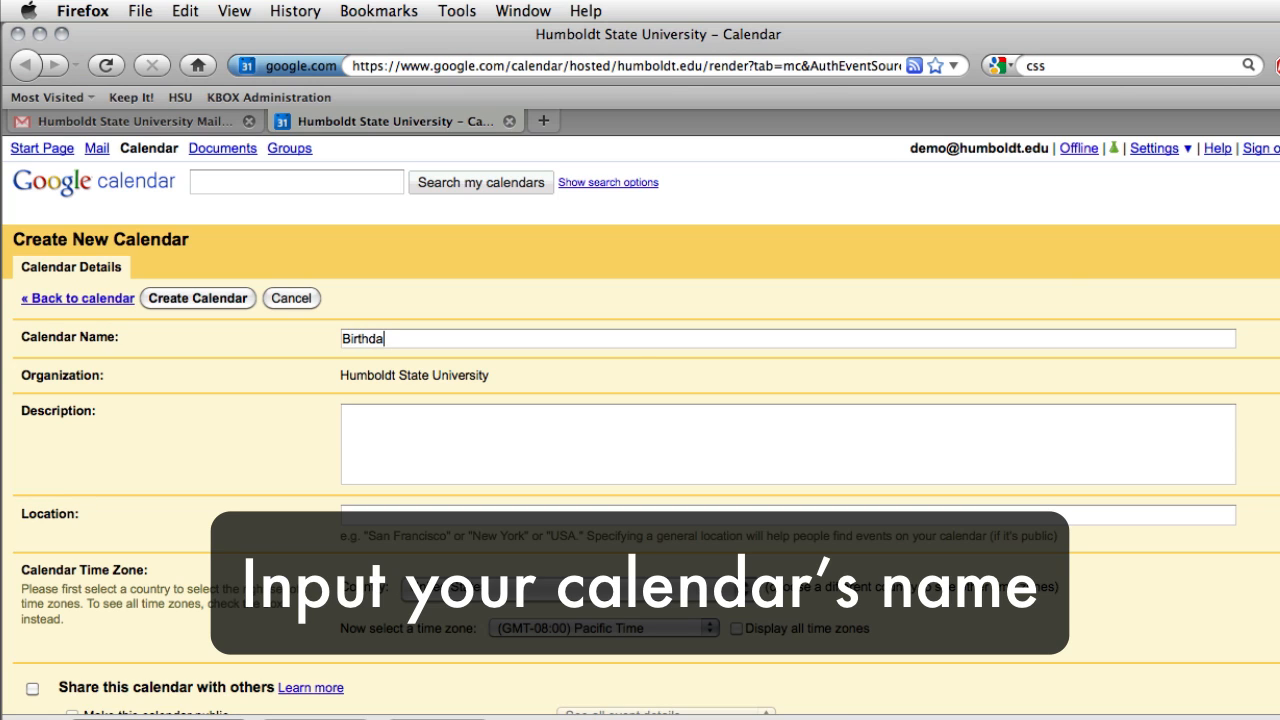
{"action": "type", "text": "ys"}
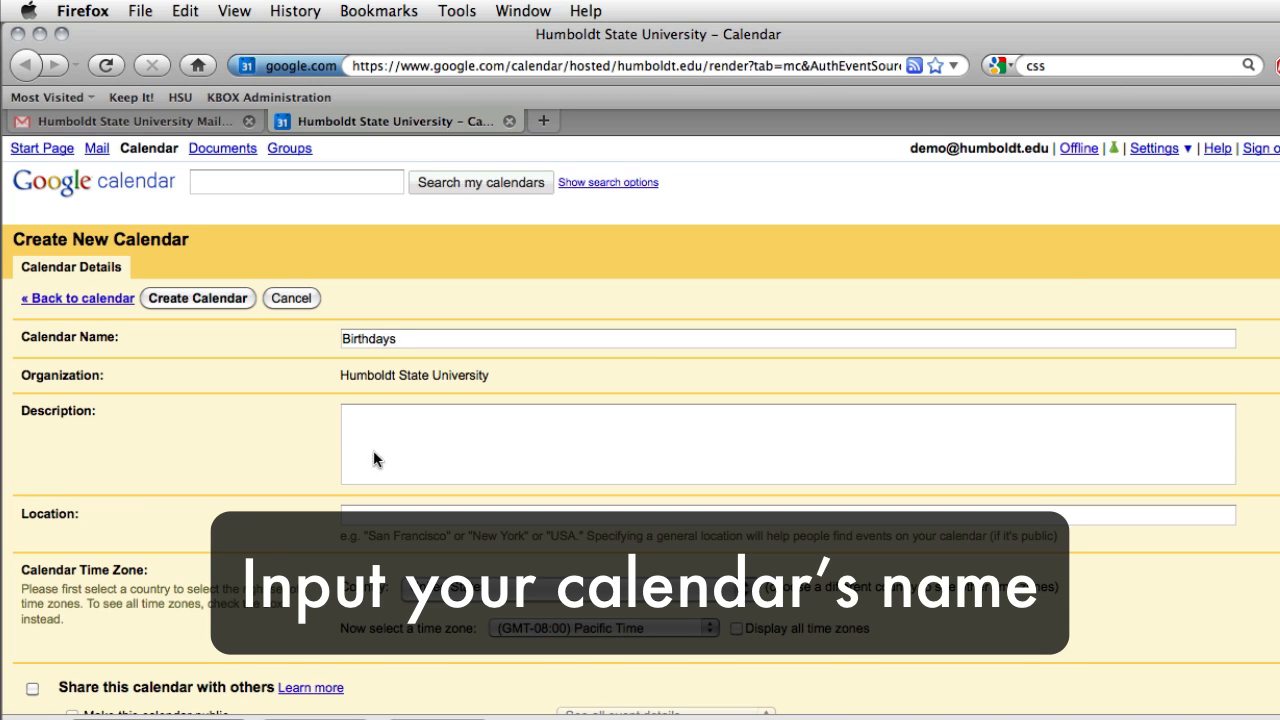
{"action": "scroll", "scroll_direction": "down", "scroll_amount": 3}
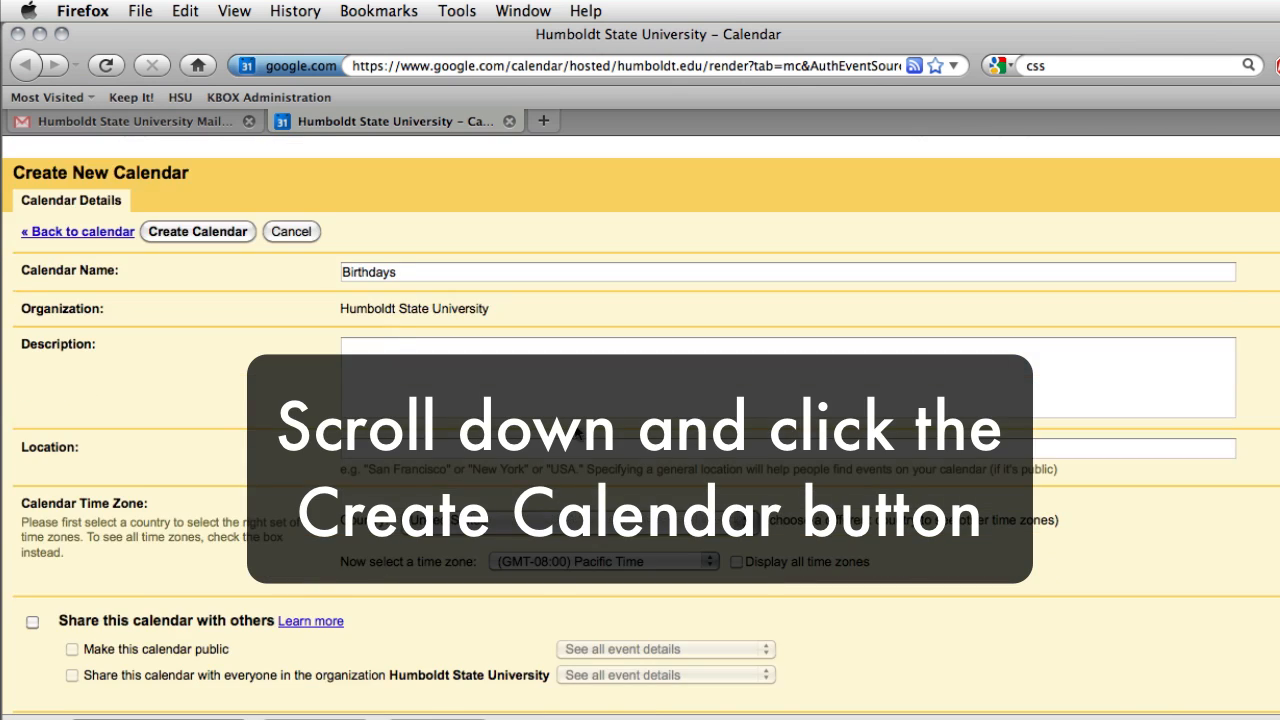
{"action": "scroll", "scroll_direction": "down", "scroll_amount": 3}
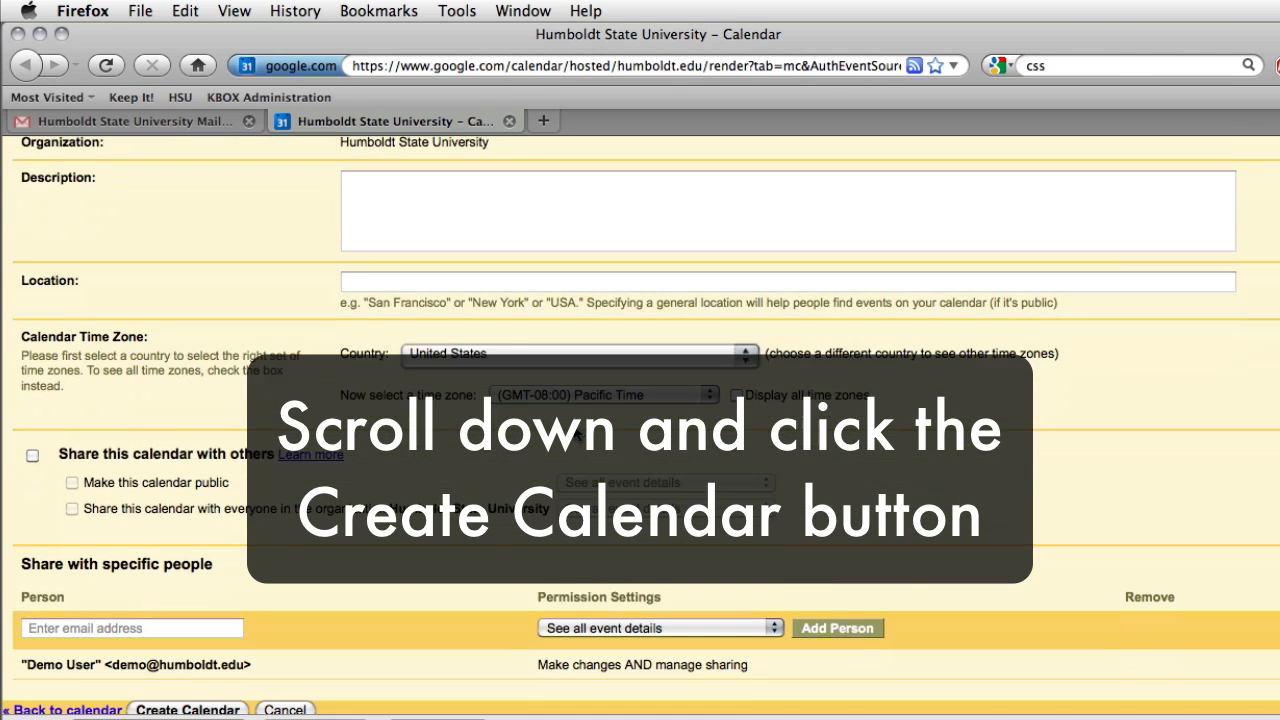
{"action": "scroll", "scroll_direction": "down", "scroll_amount": 3}
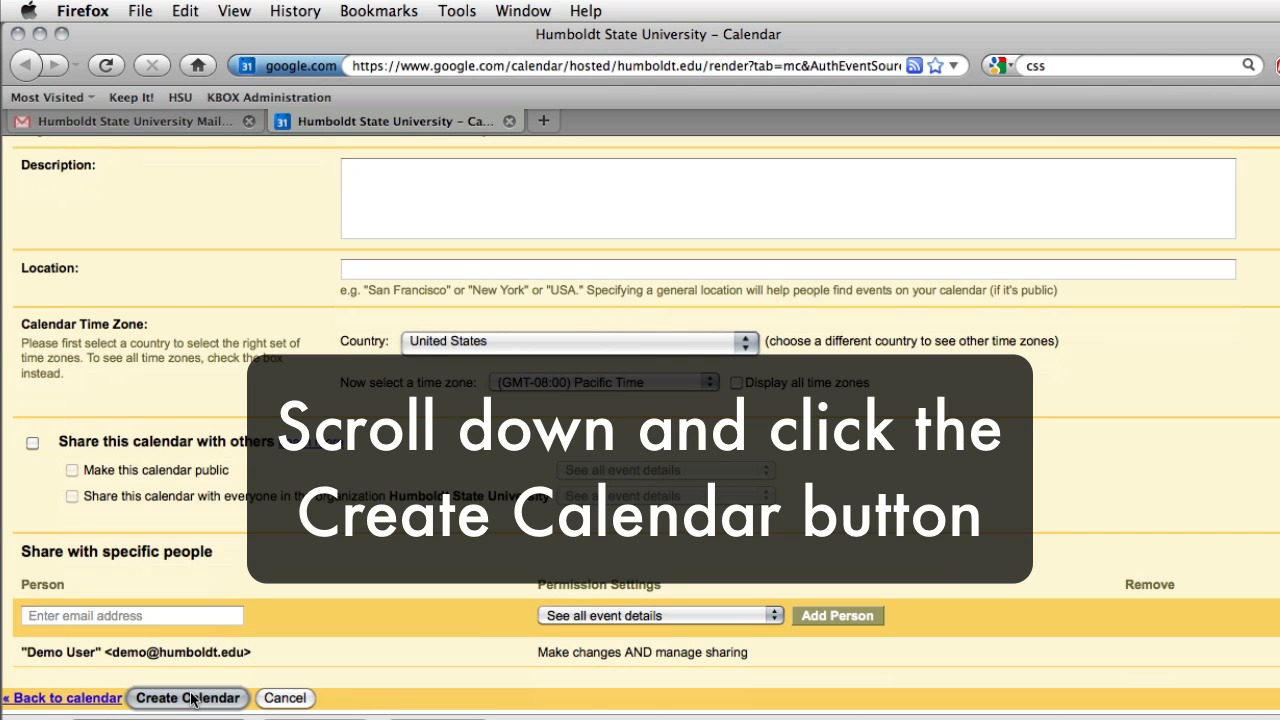
{"action": "left_click", "coordinate": [188, 698]}
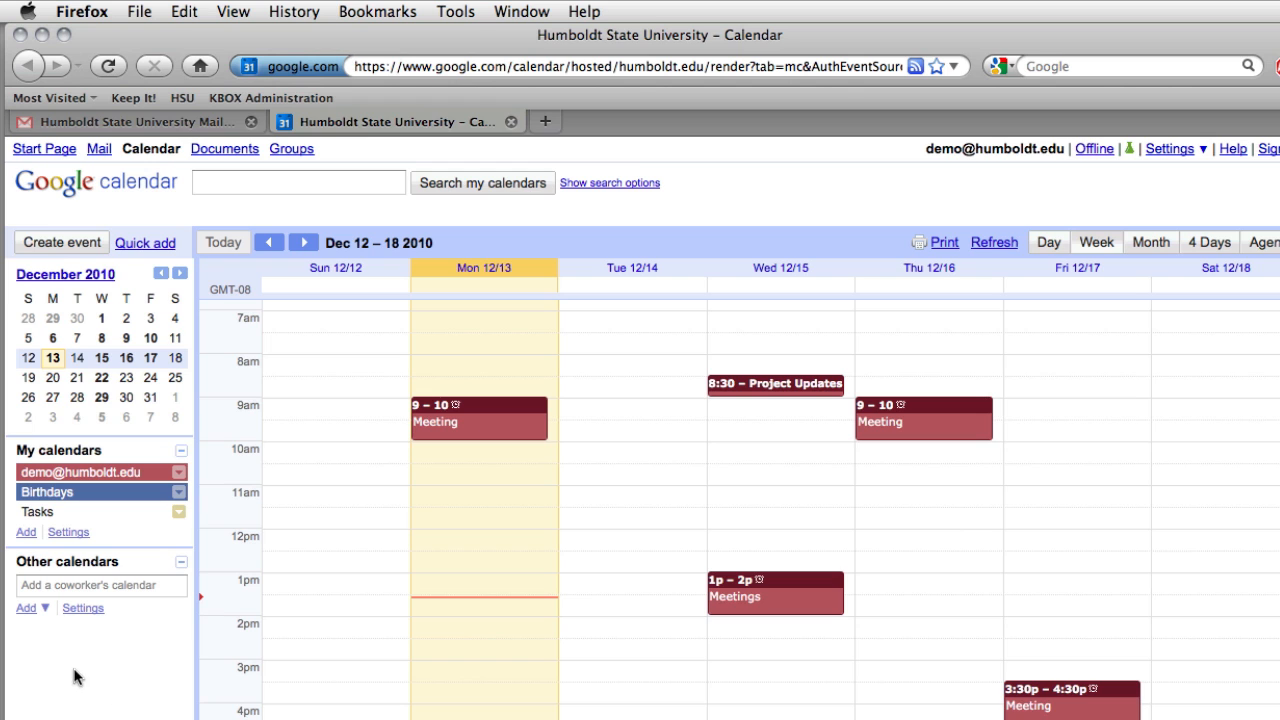
{"action": "mouse_move", "coordinate": [42, 608]}
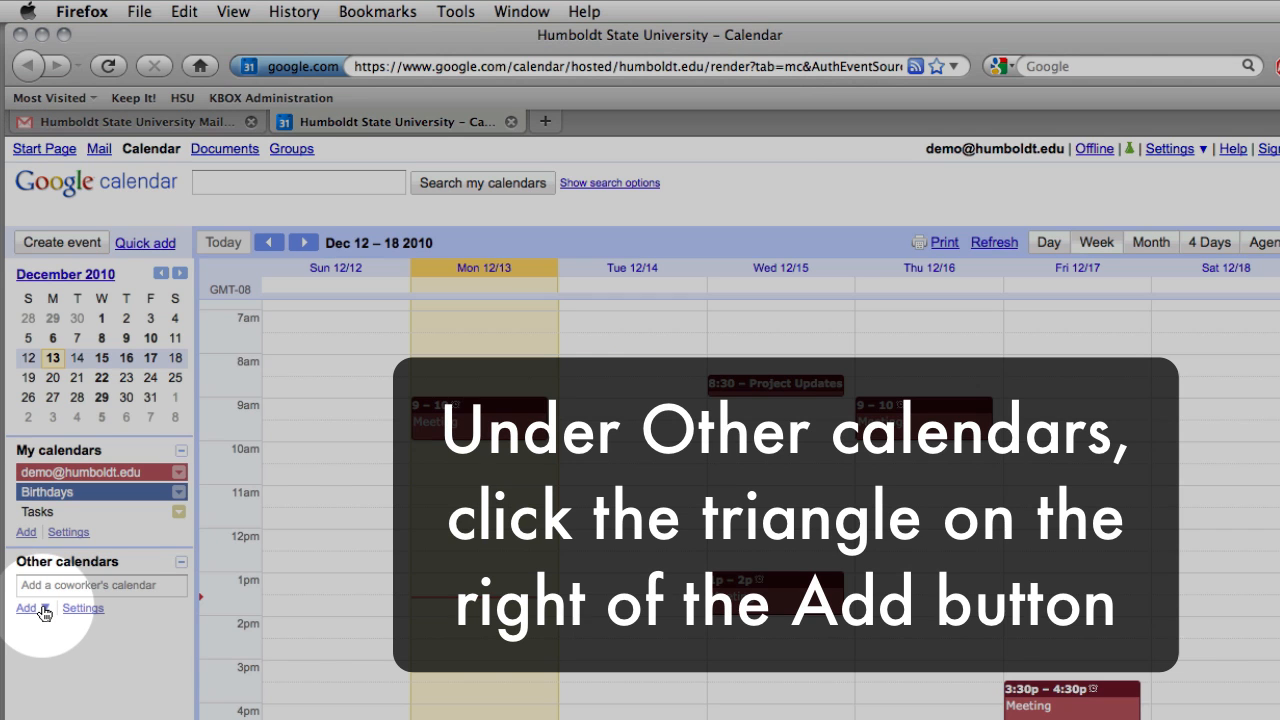
- Bring up the Import calendar dialog again from the Add menu under Other calendars
{"action": "left_click", "coordinate": [44, 608]}
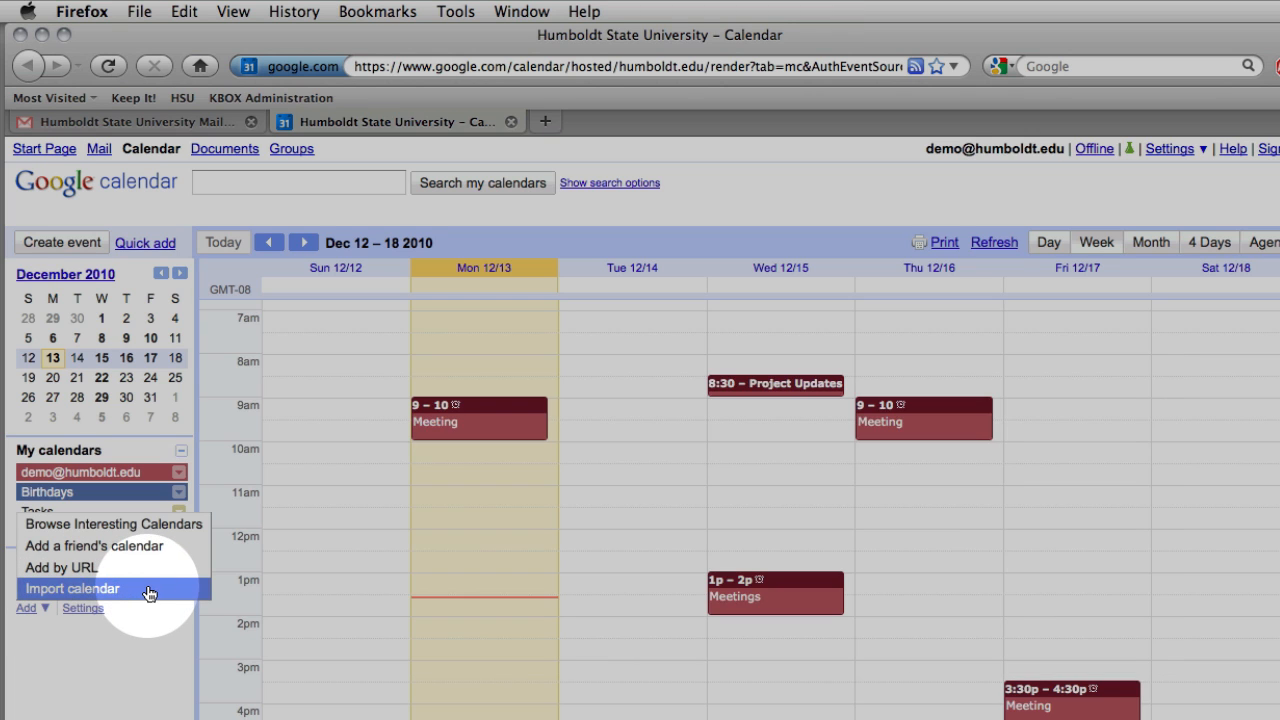
{"action": "left_click", "coordinate": [72, 588]}
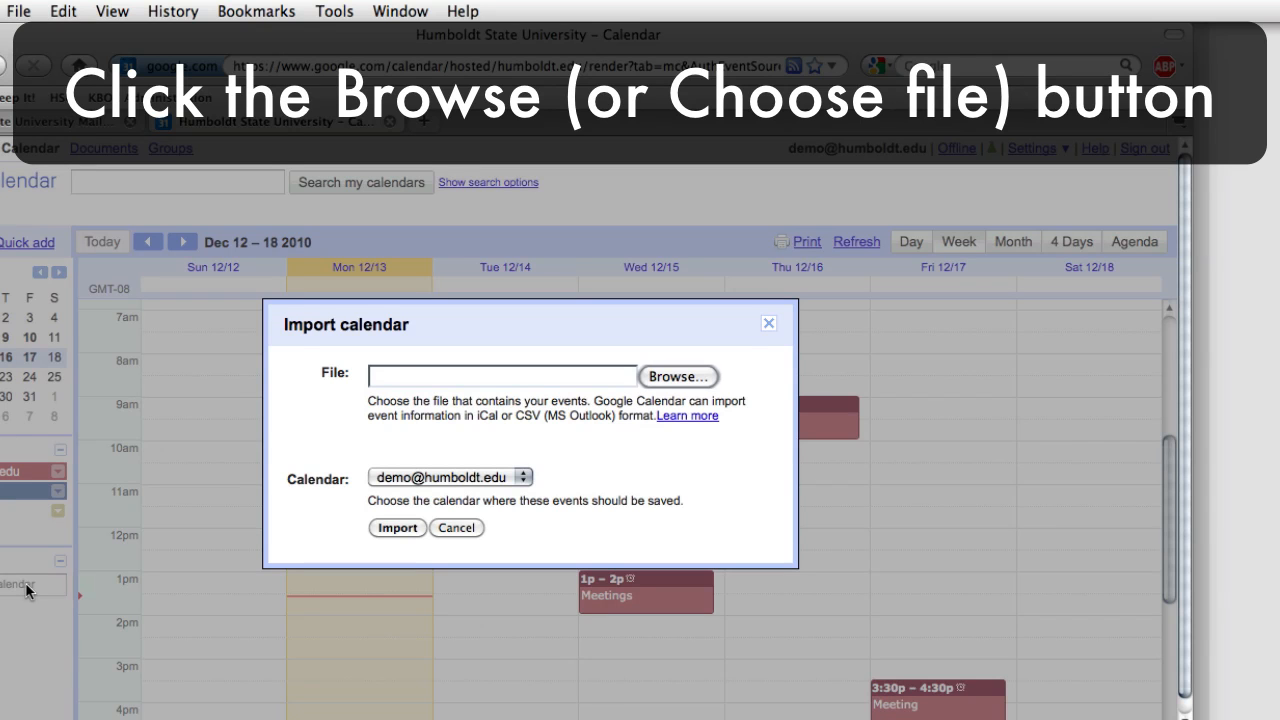
{"action": "mouse_move", "coordinate": [232, 500]}
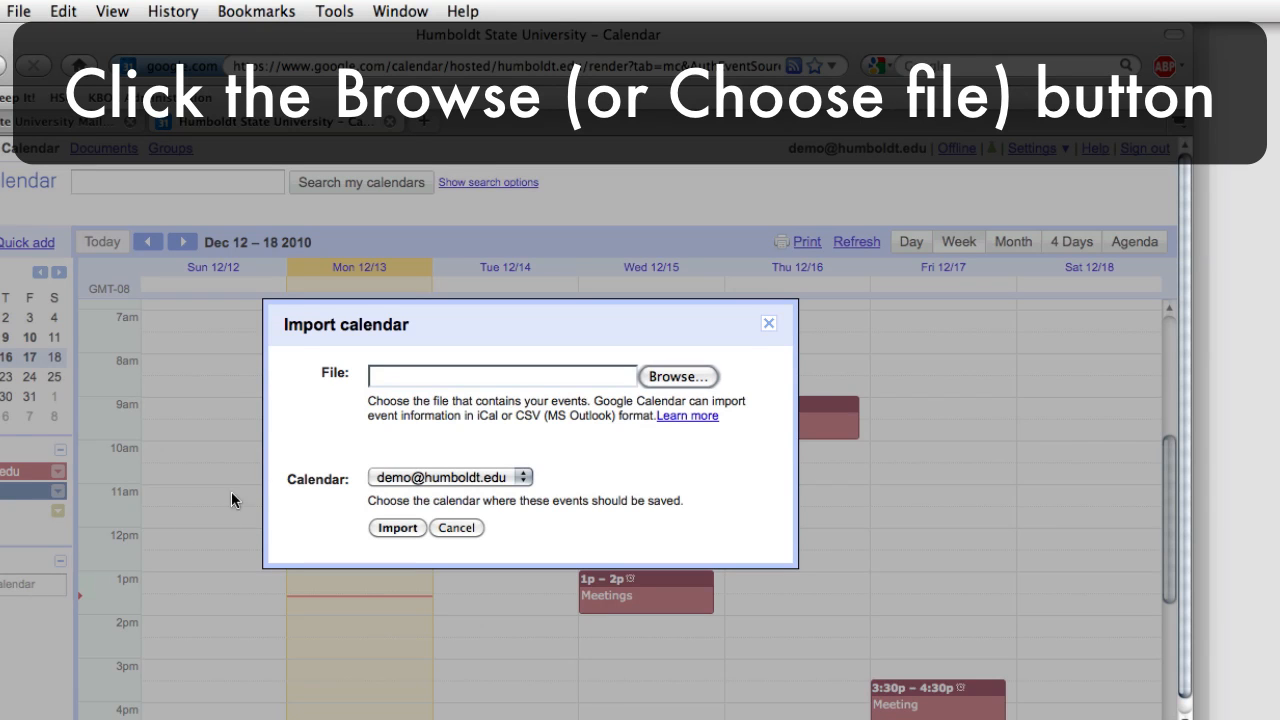
{"action": "left_click", "coordinate": [678, 376]}
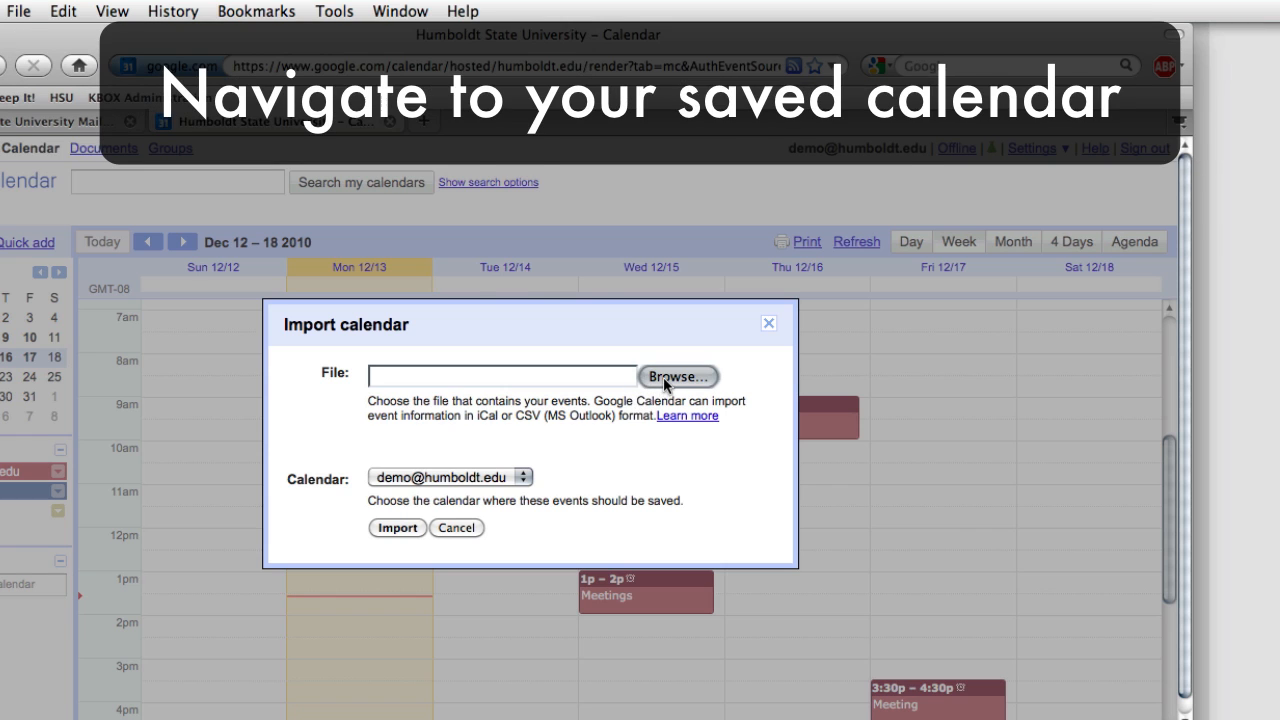
- Select Birthdays.ics as the file to import and load it into the import form
{"action": "left_click", "coordinate": [678, 376]}
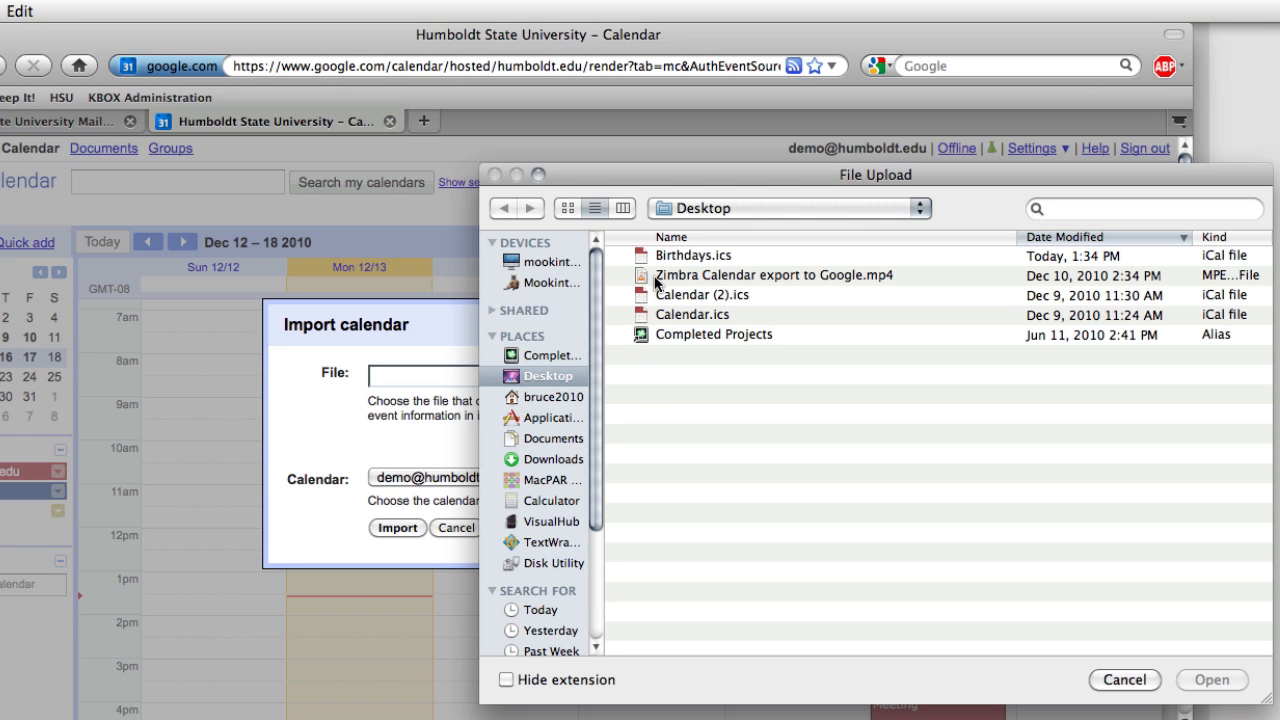
{"action": "left_click", "coordinate": [696, 256]}
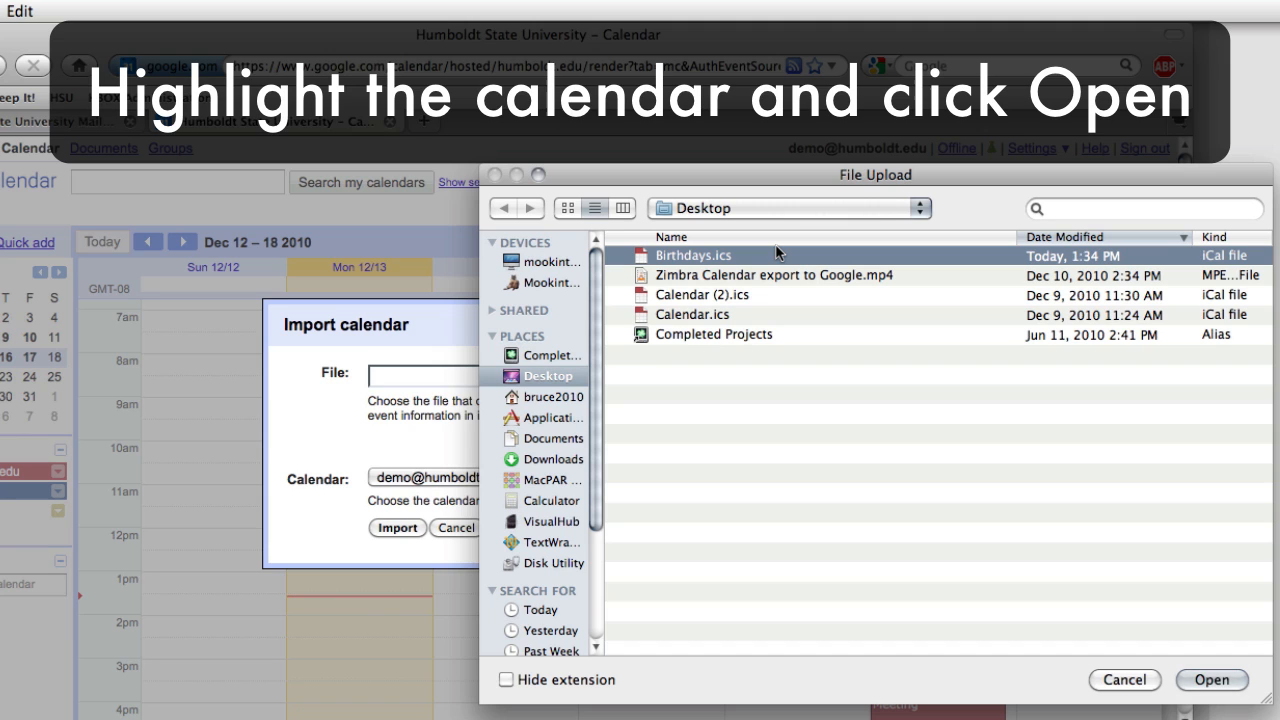
{"action": "left_click", "coordinate": [1216, 680]}
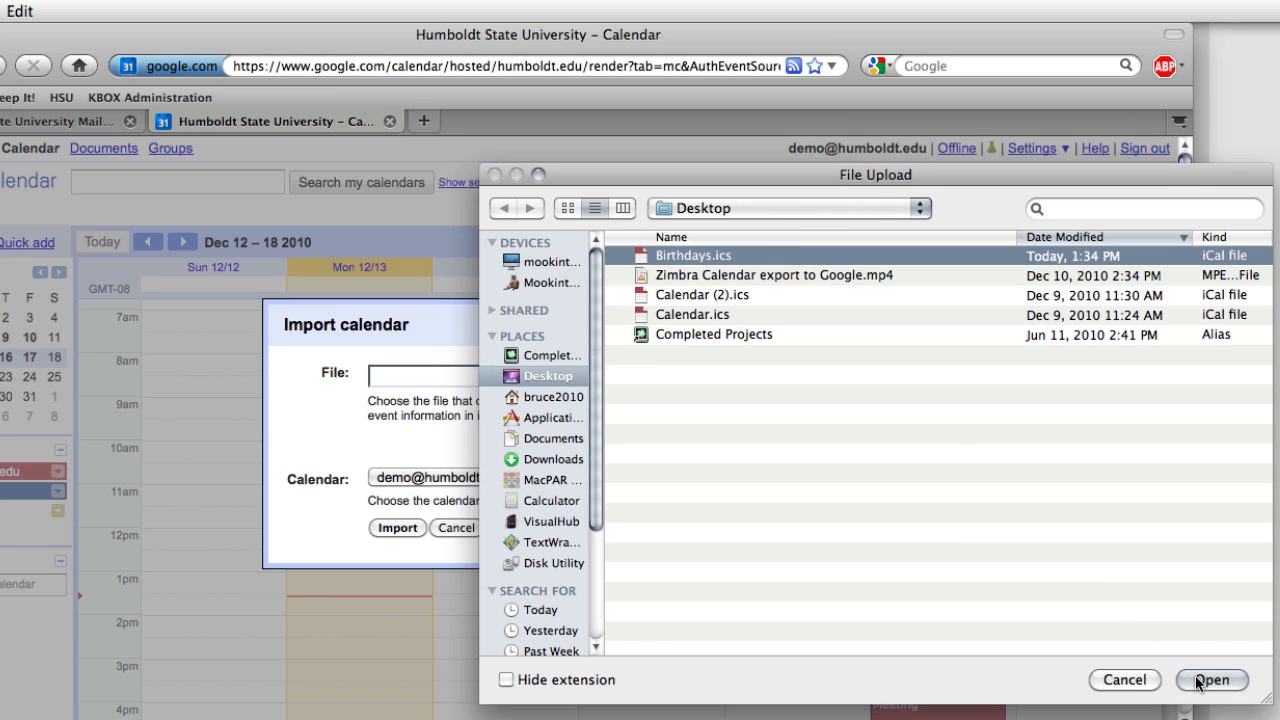
{"action": "left_click", "coordinate": [1210, 680]}
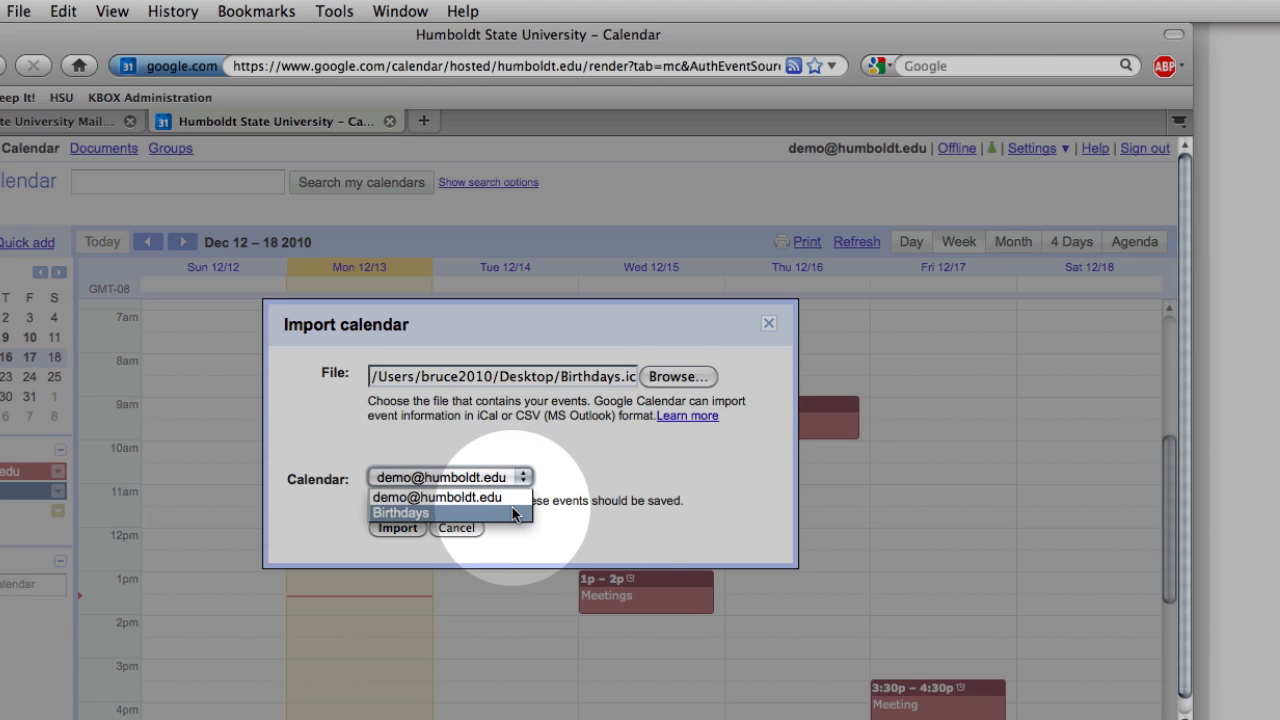
- Target the Birthdays calendar and import the file, adding its four birthday events
{"action": "left_click", "coordinate": [400, 512]}
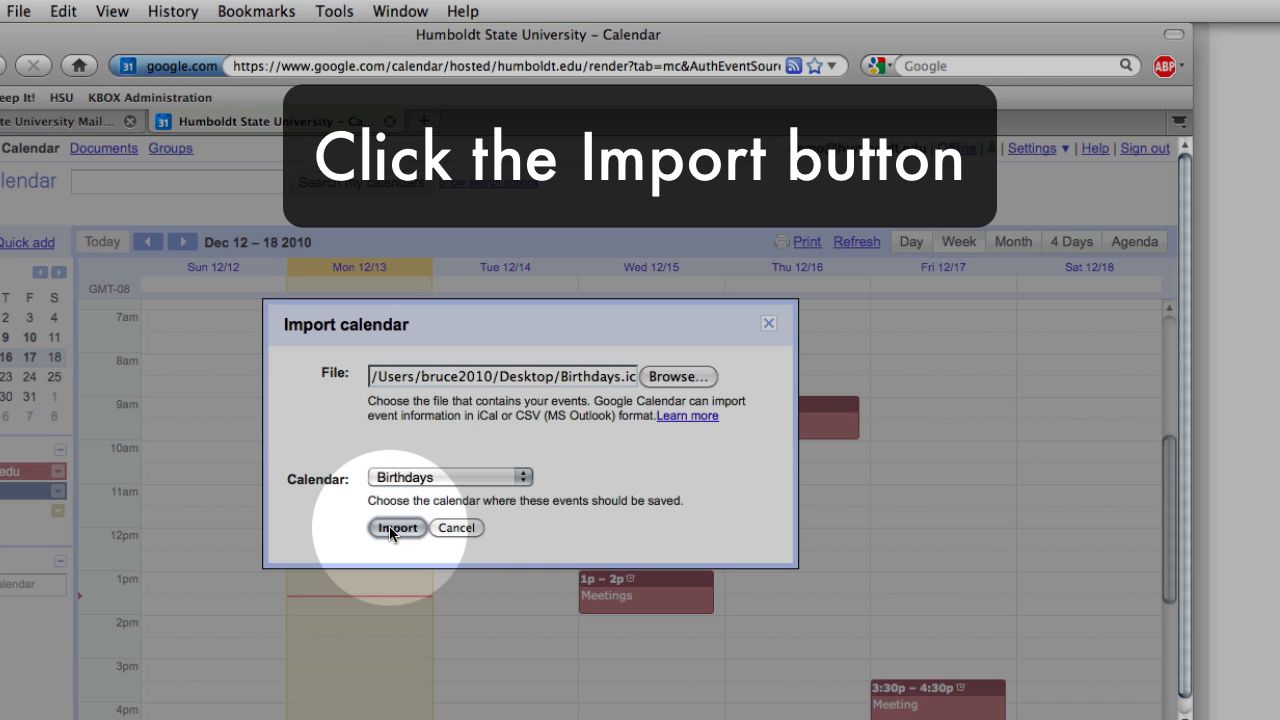
{"action": "left_click", "coordinate": [396, 528]}
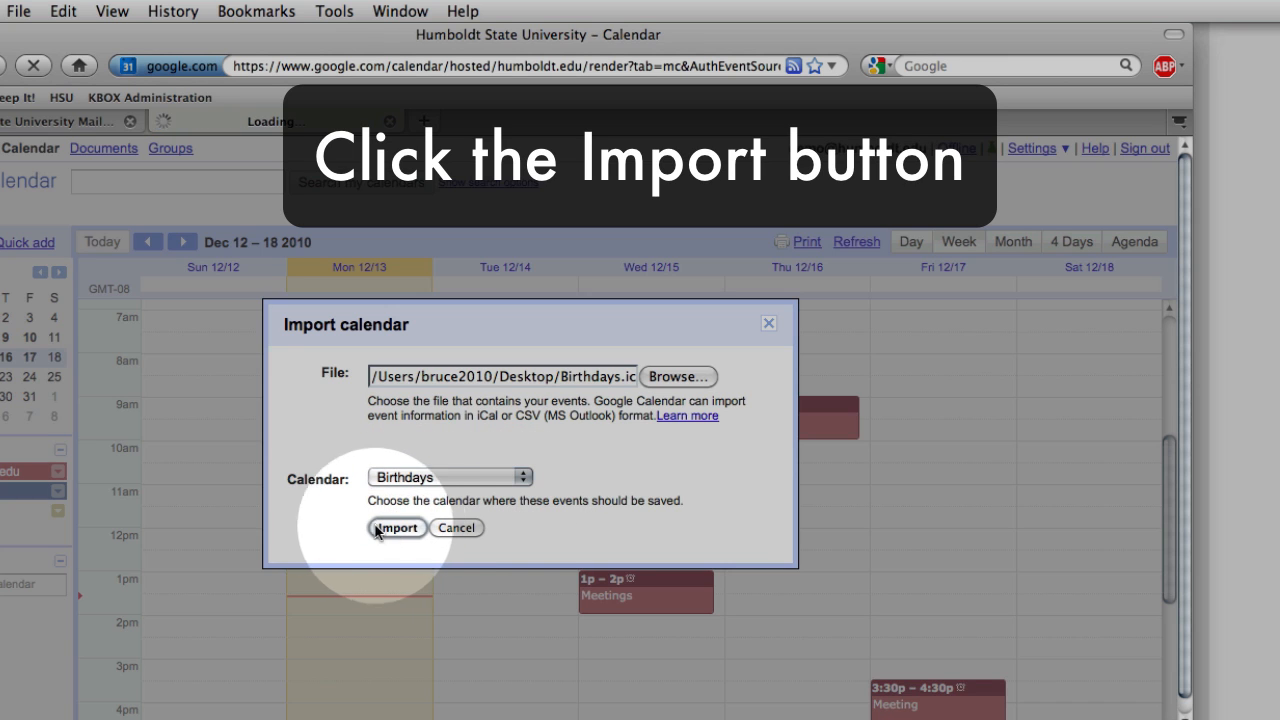
{"action": "left_click", "coordinate": [396, 528]}
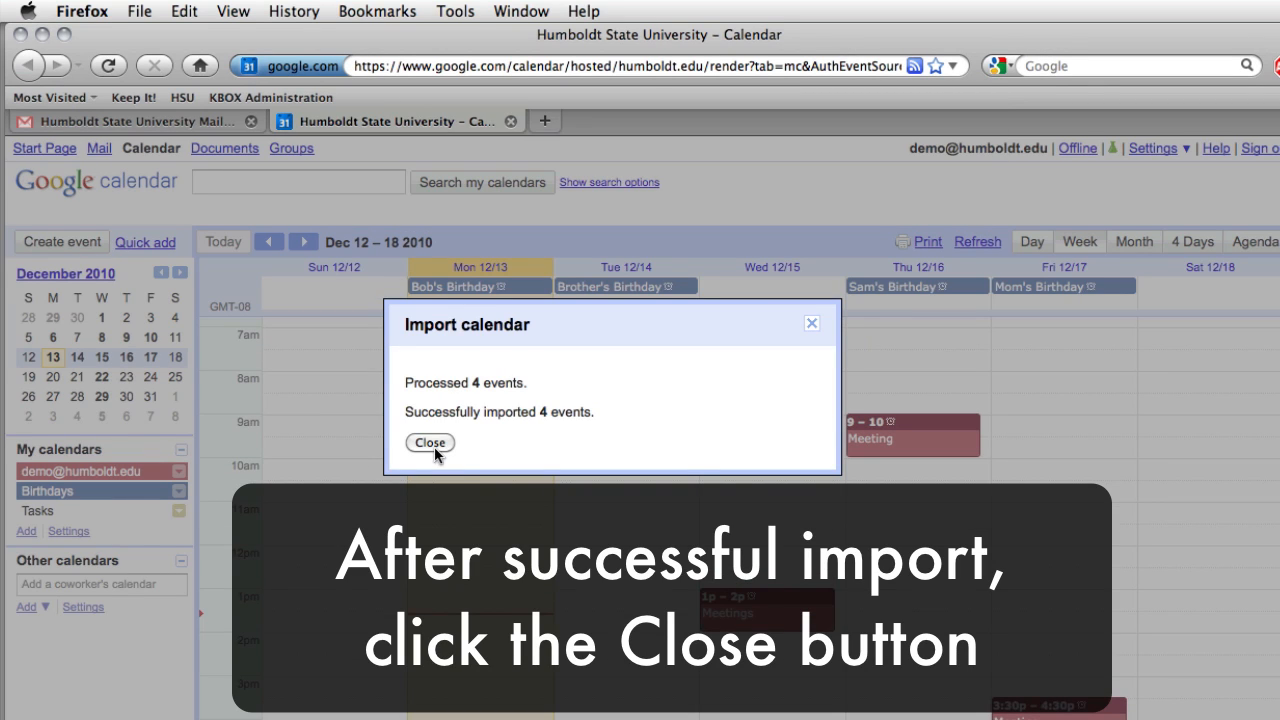
- Close the import summary so the four birthday events show in the week view
{"action": "left_click", "coordinate": [428, 442]}
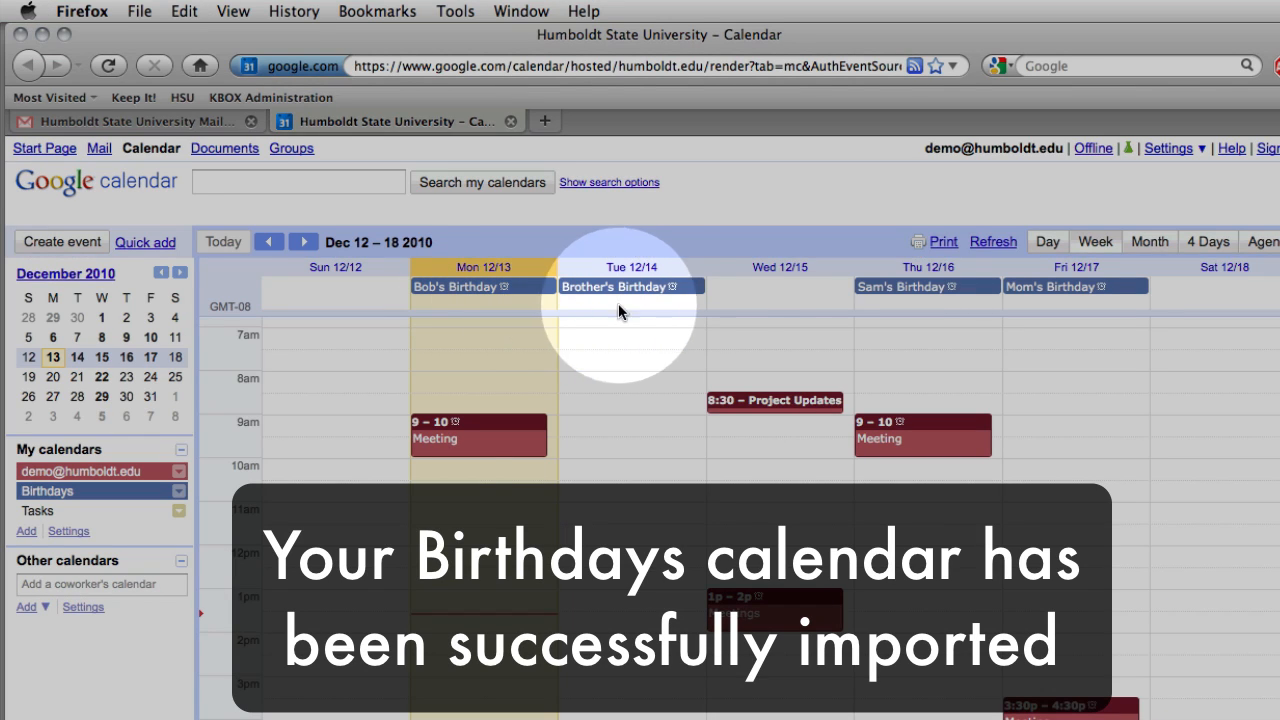
{"action": "mouse_move", "coordinate": [1050, 316]}
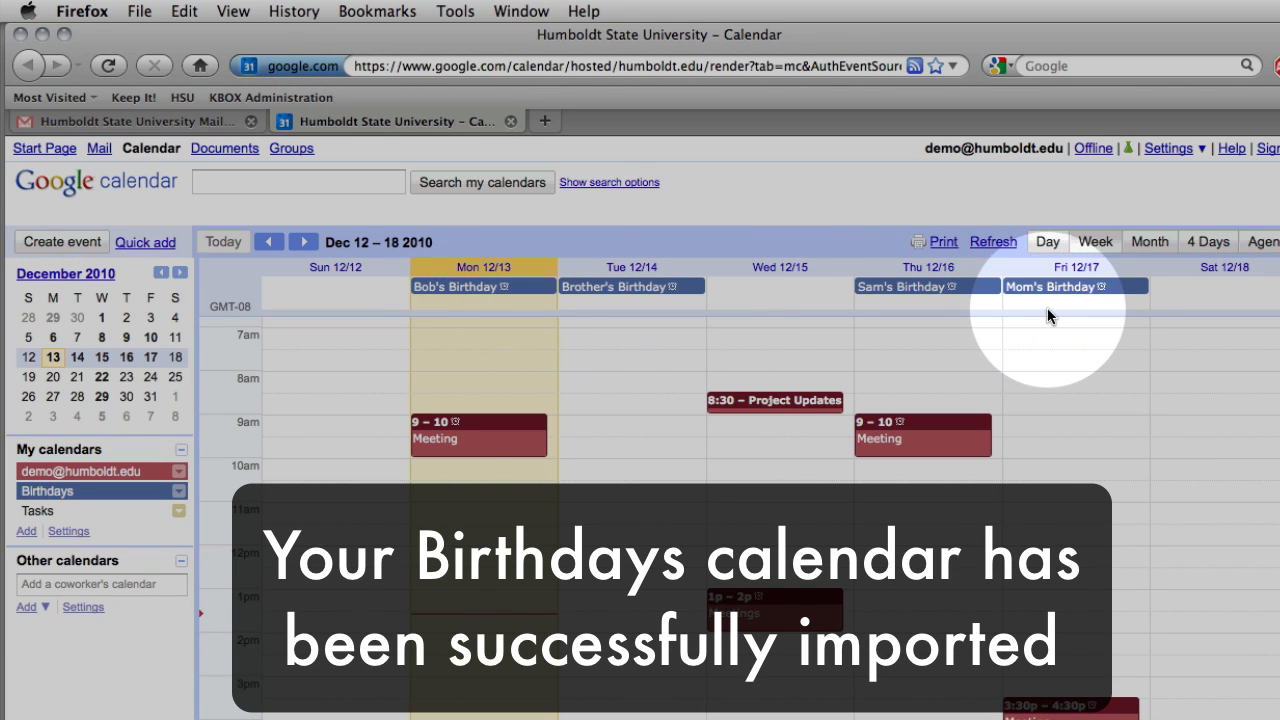
{"action": "mouse_move", "coordinate": [1060, 312]}
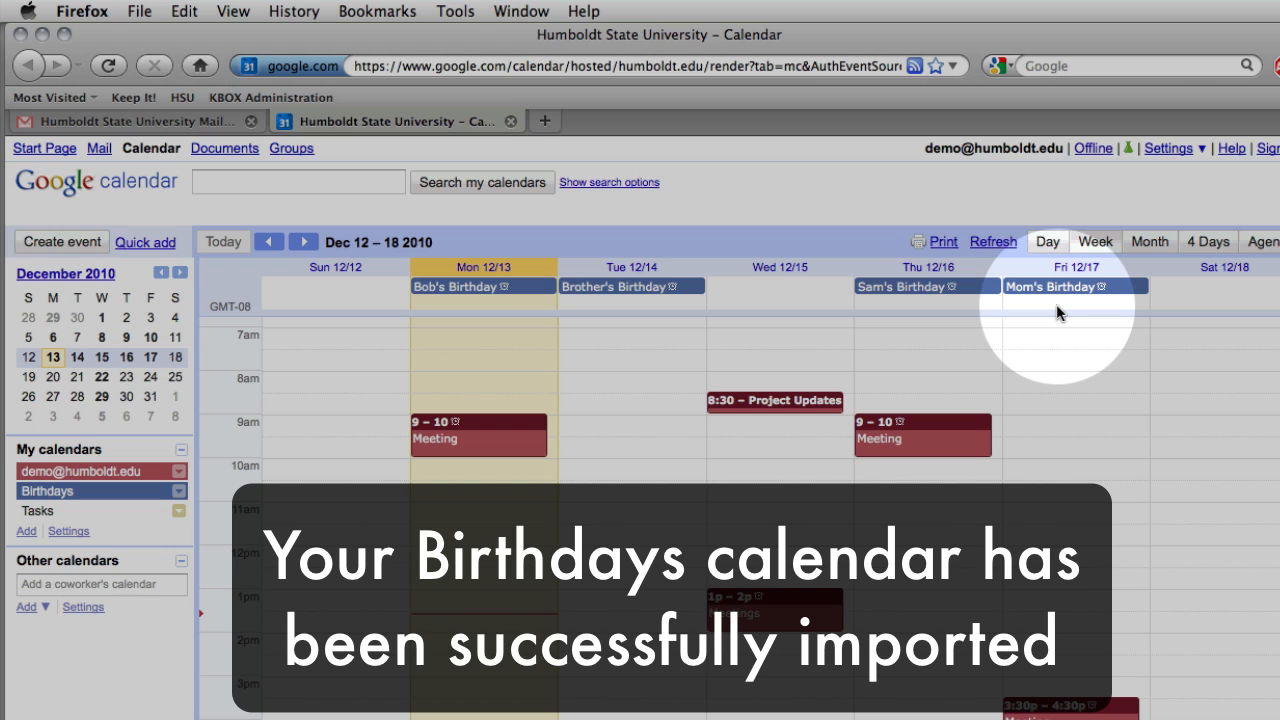